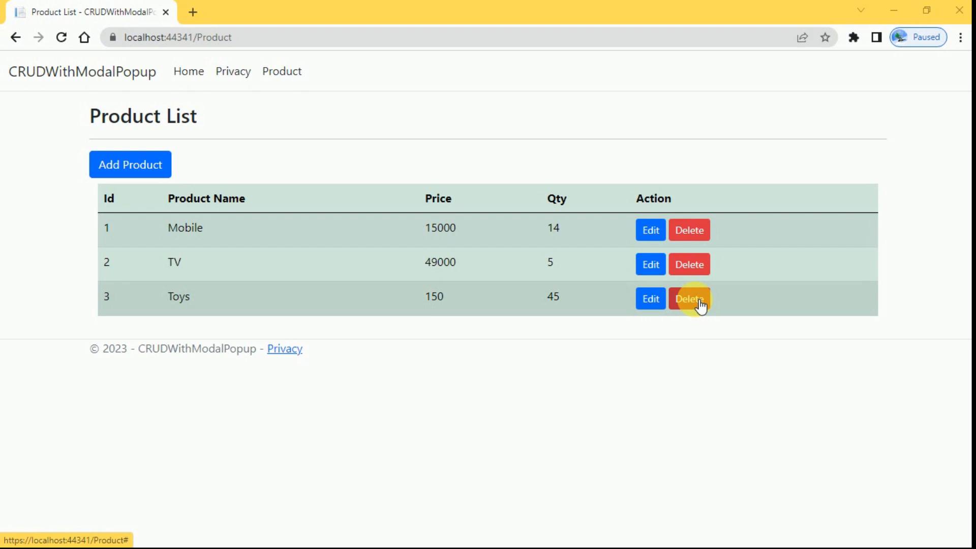
mouse_move(735, 375)
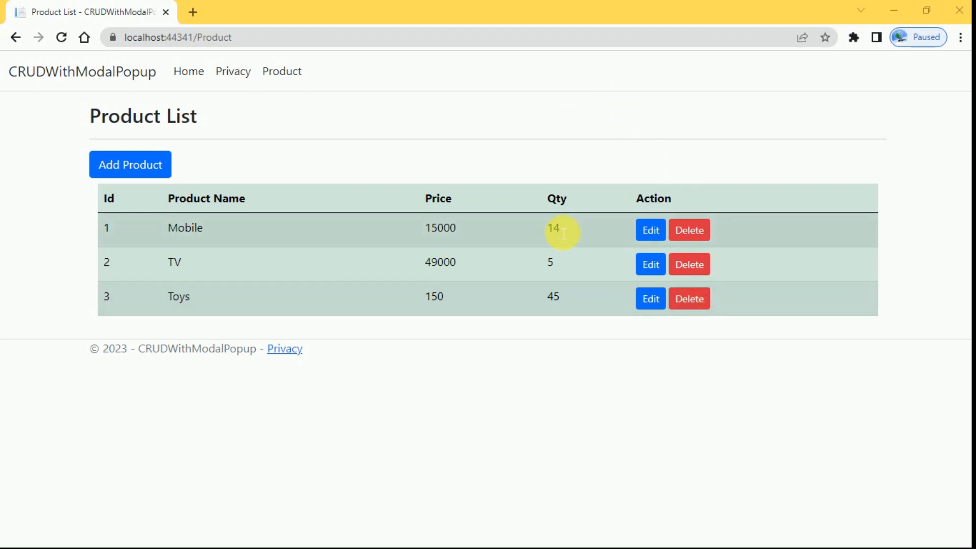
mouse_move(554, 305)
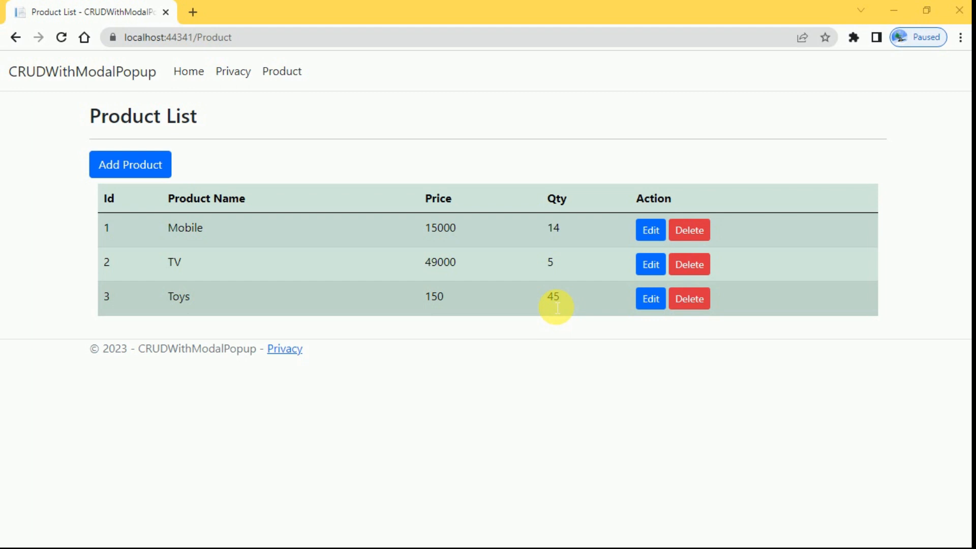
mouse_move(519, 372)
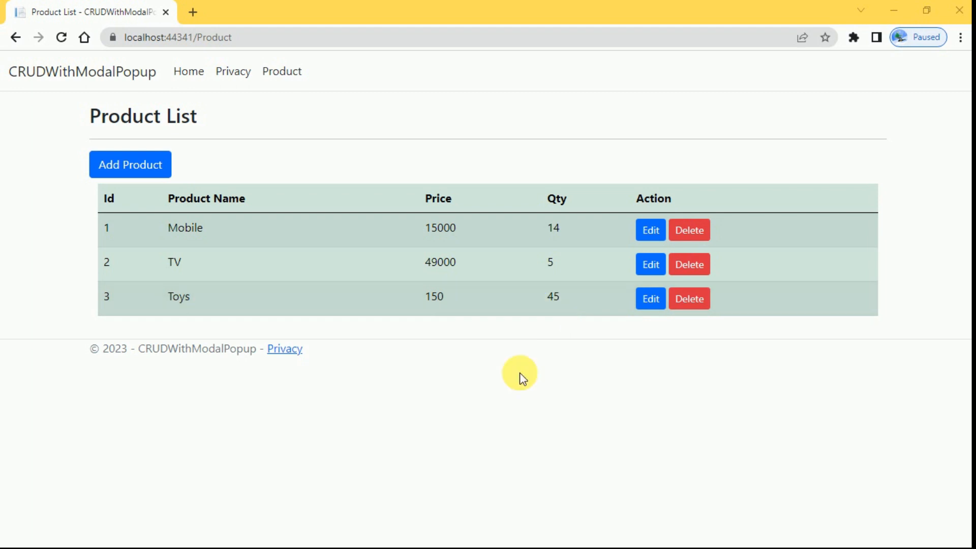
mouse_move(302, 216)
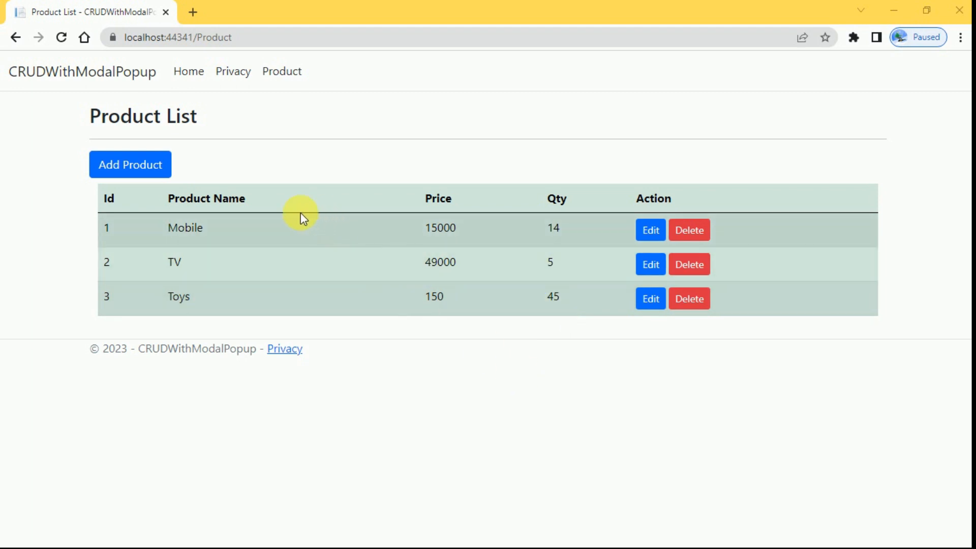
mouse_move(612, 281)
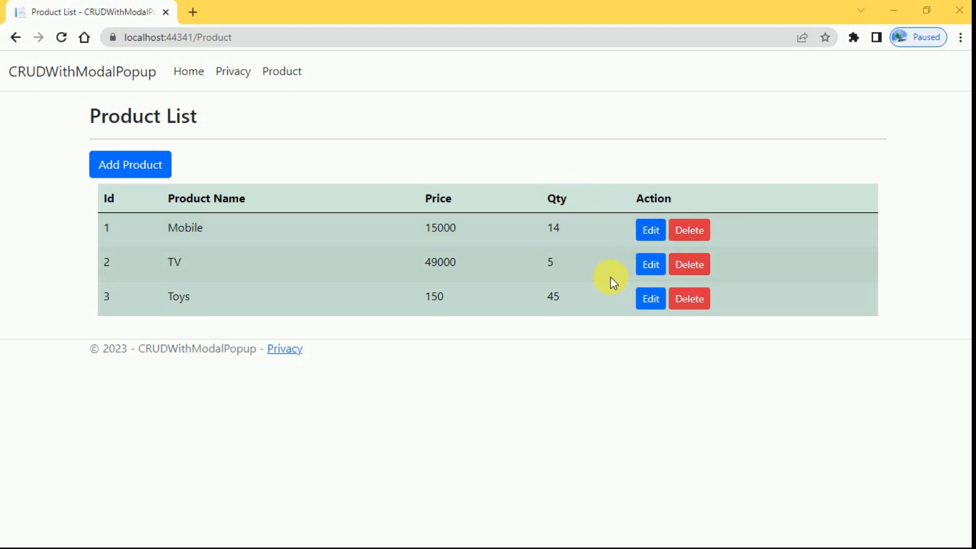
mouse_move(445, 321)
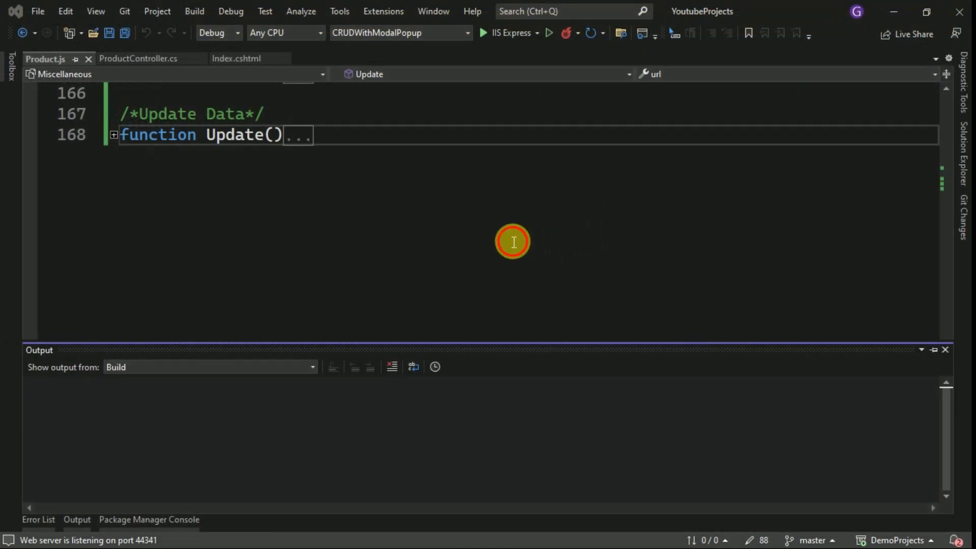
- Below Update in ProductController.cs, begin typing [HttpPost] public JsonResult Delete(int )
left_click(139, 59)
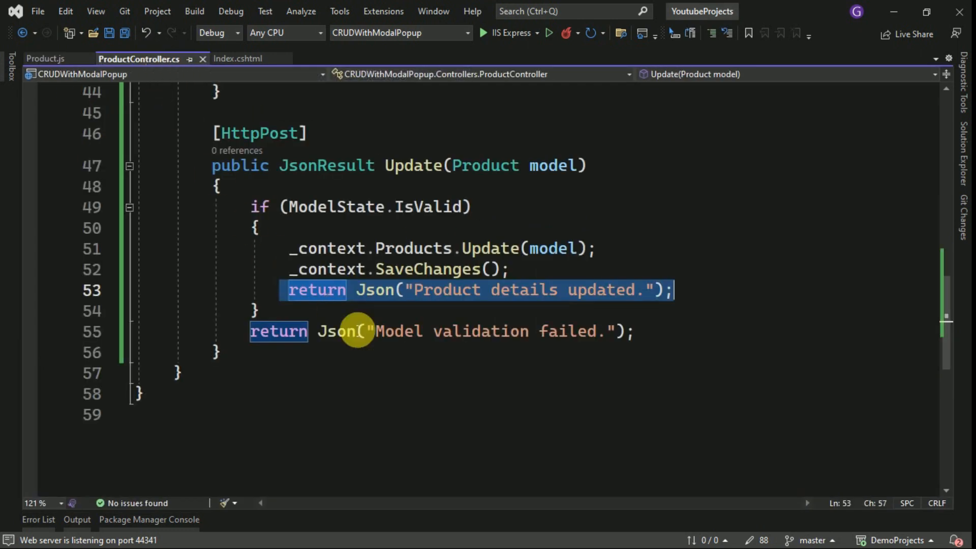
left_click(217, 353)
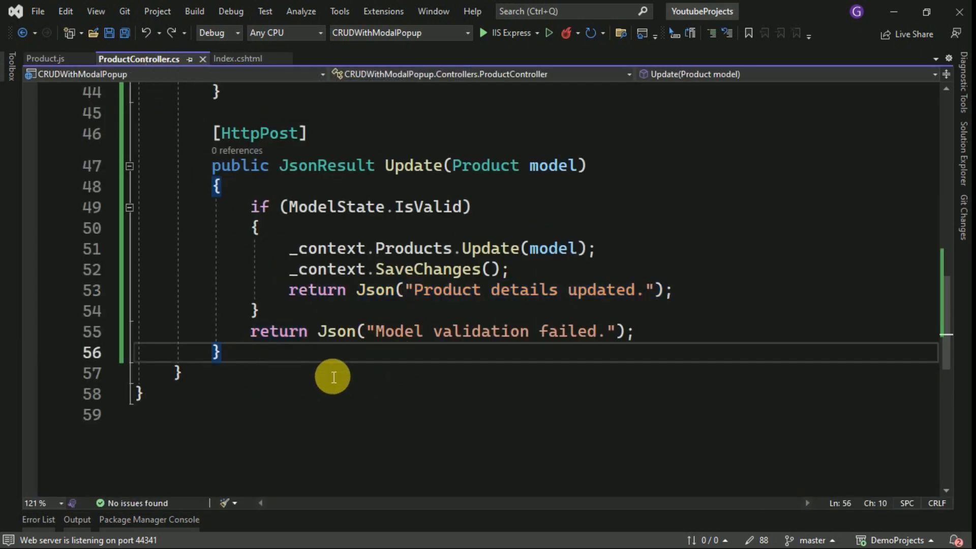
key("Enter")
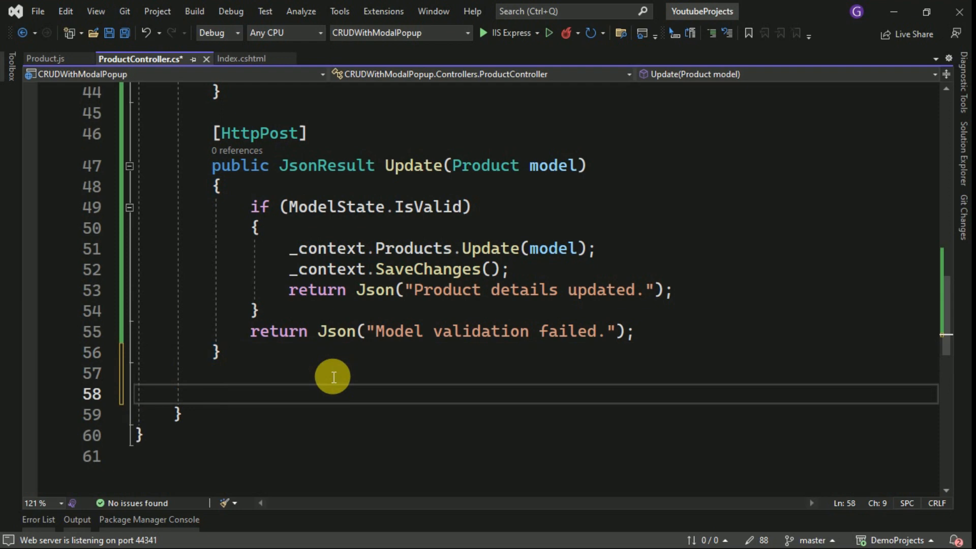
type("[]")
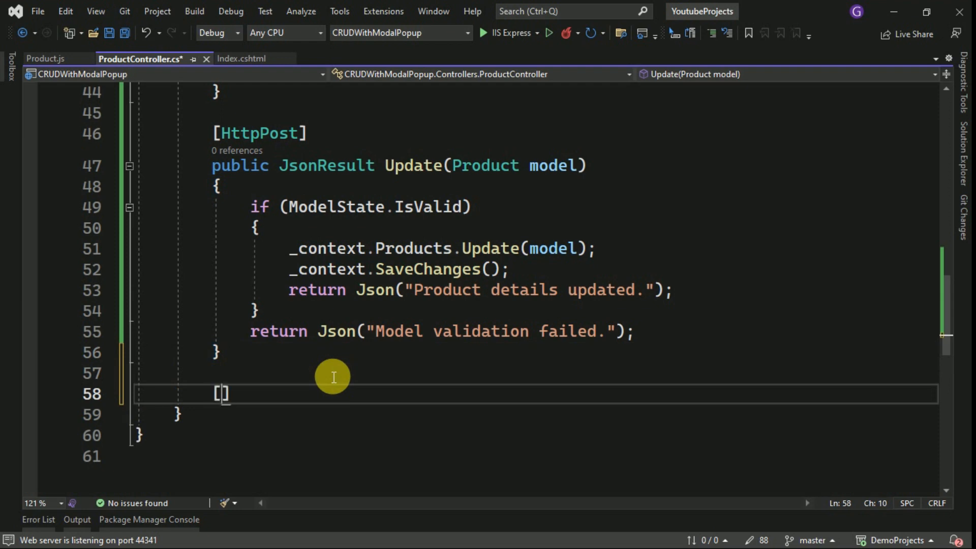
type("http")
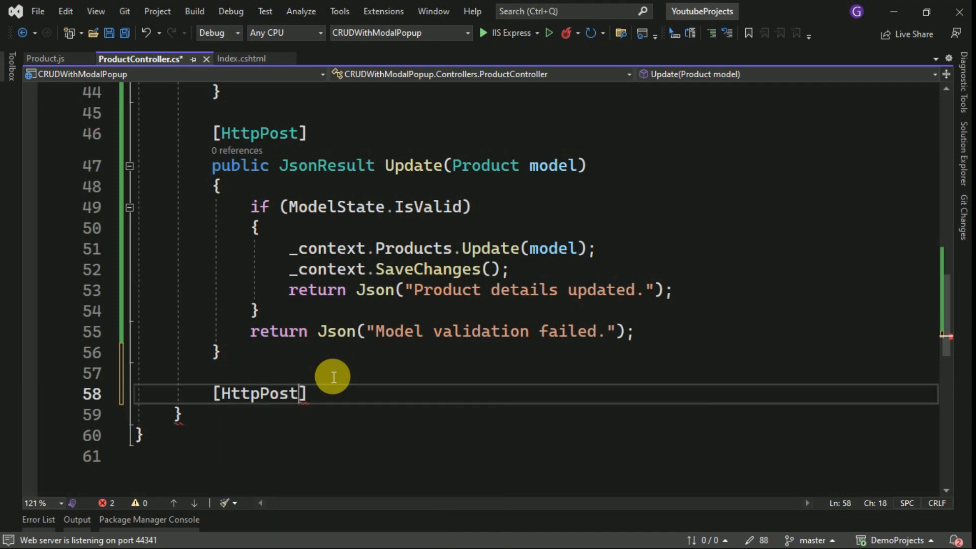
type("public")
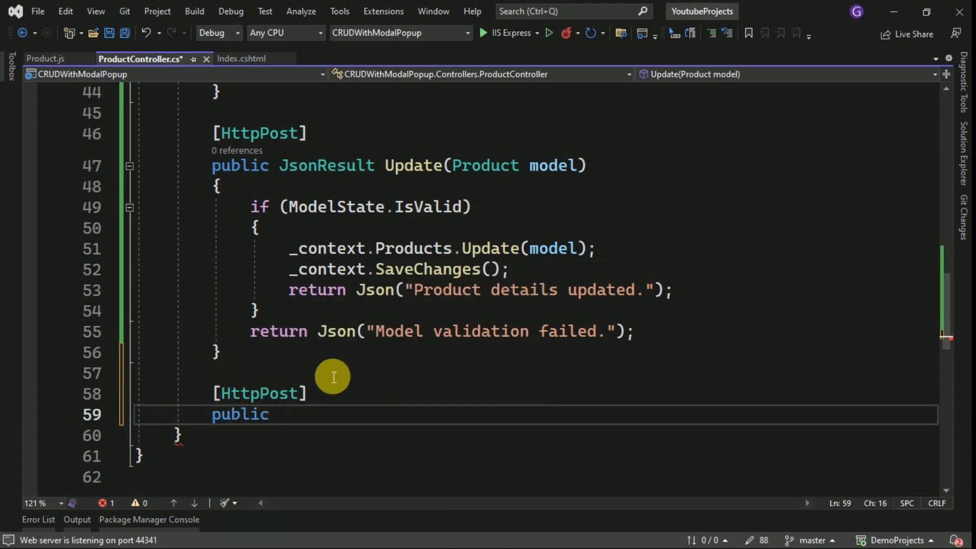
type("jsonre")
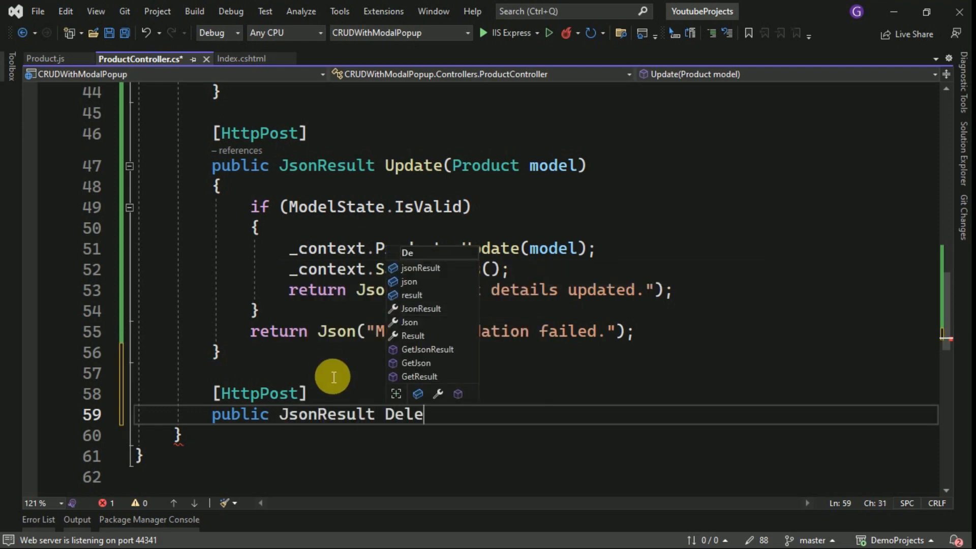
type("te()")
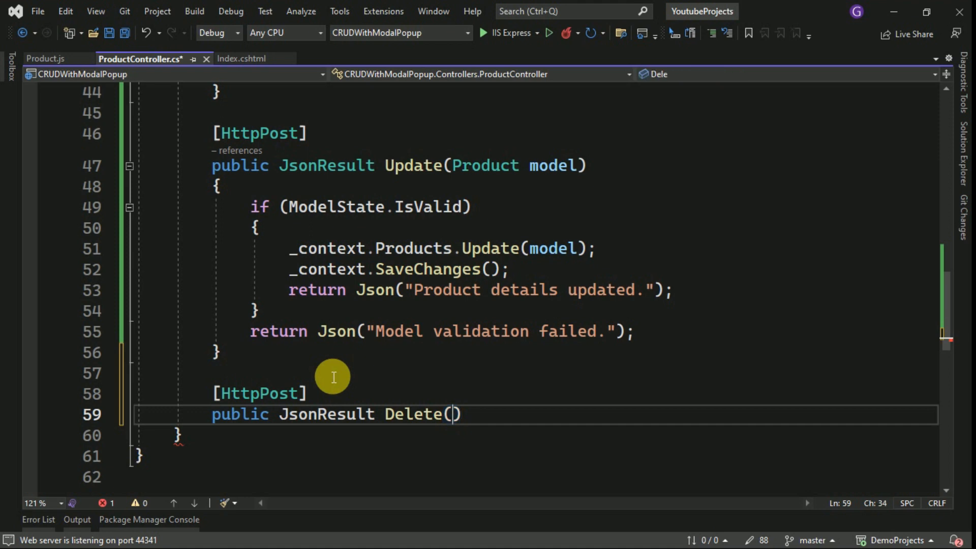
type("int")
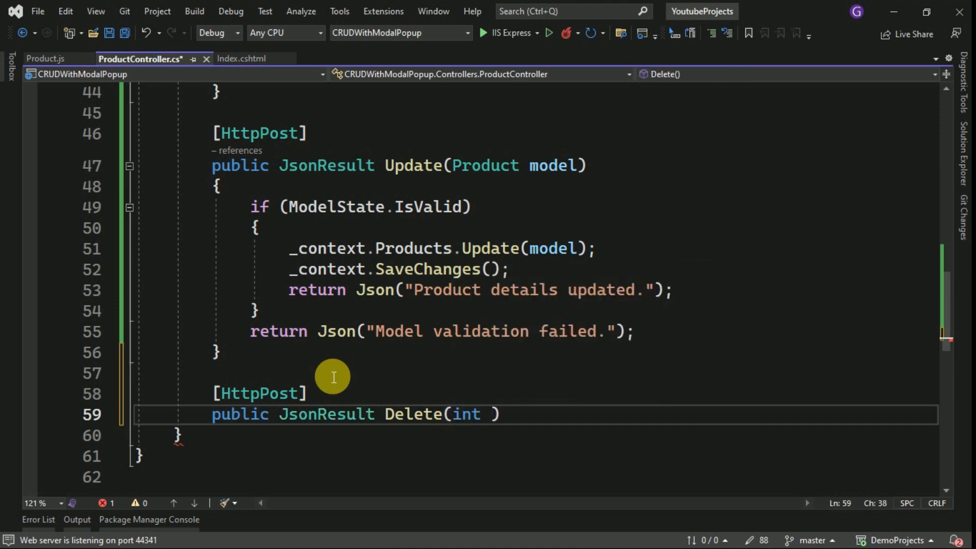
- Name the parameter id and declare var product = _context.Products.Find(id) inside Delete
type("id")
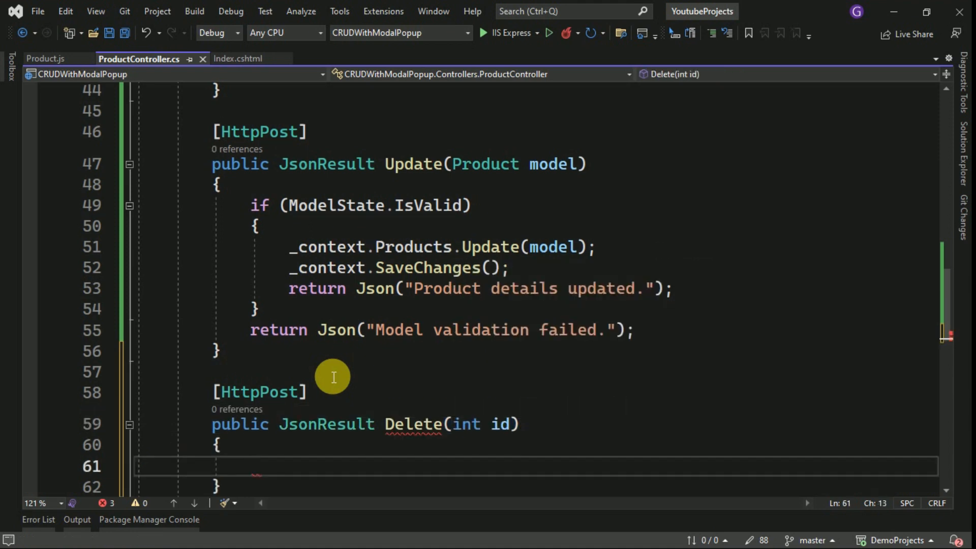
type("var produ")
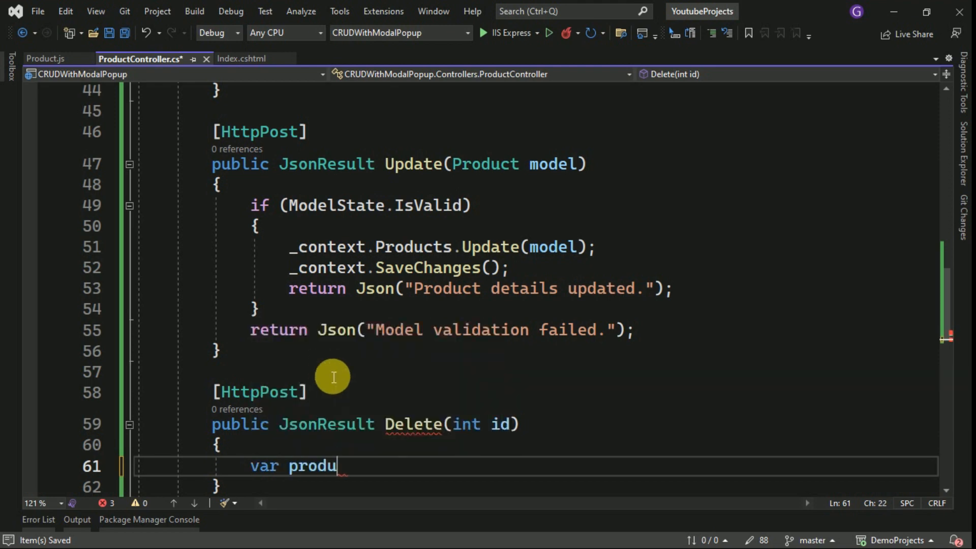
type("ct = ;")
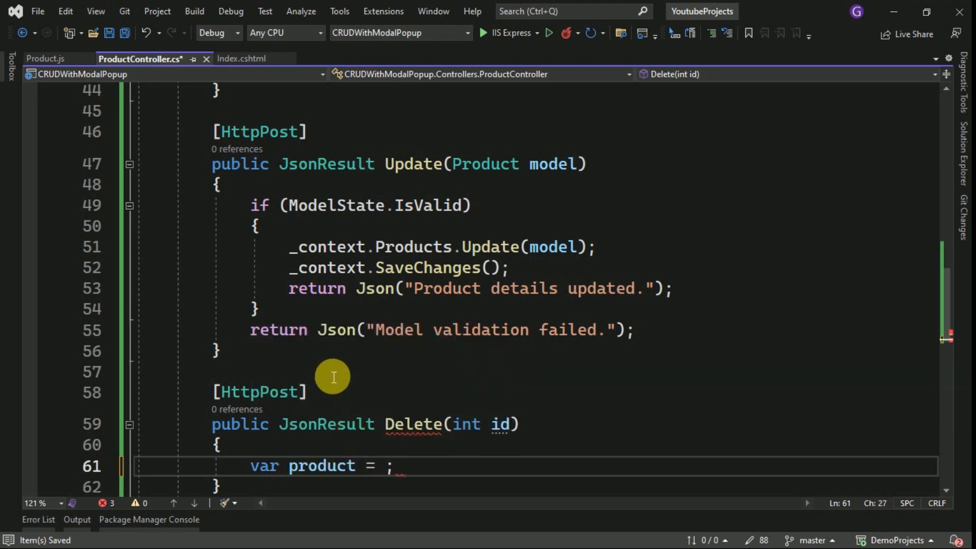
scroll("down", 3)
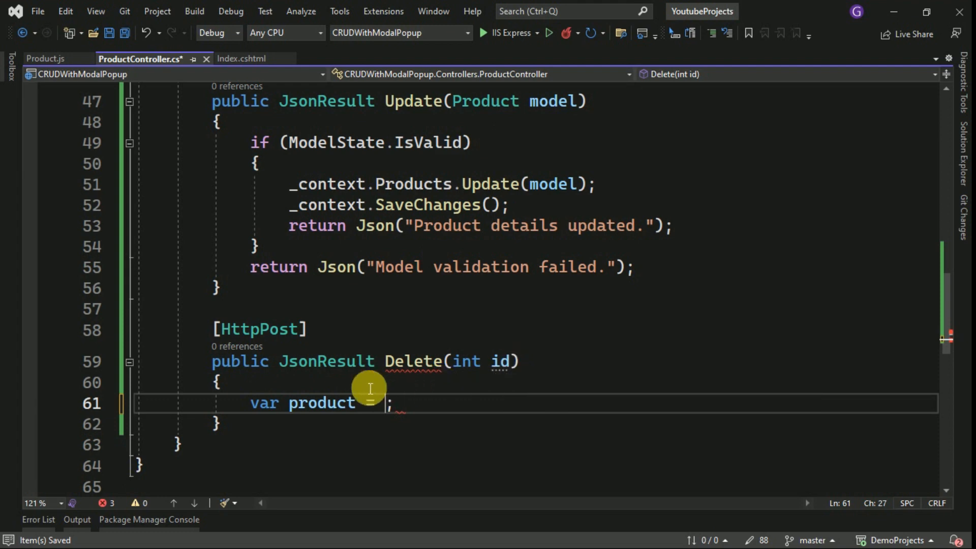
type("_")
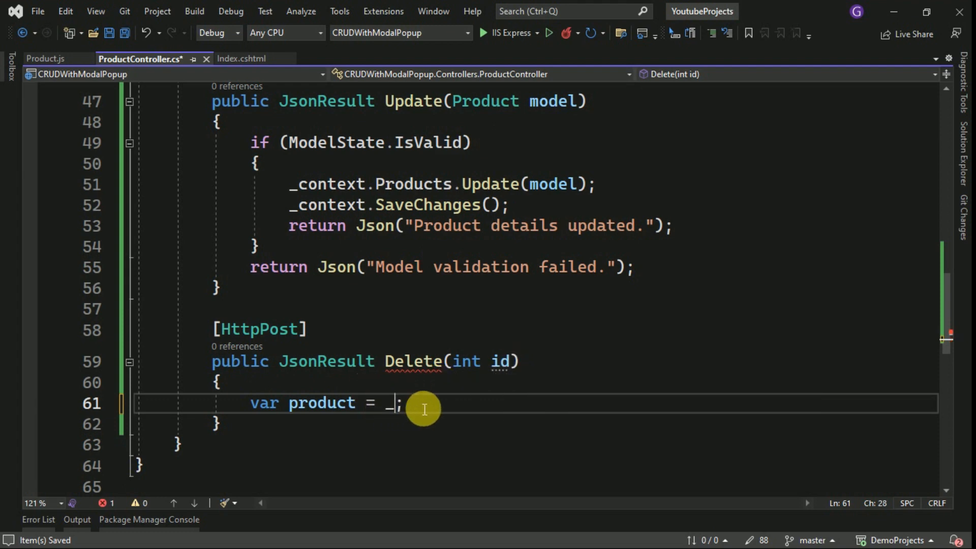
type("context")
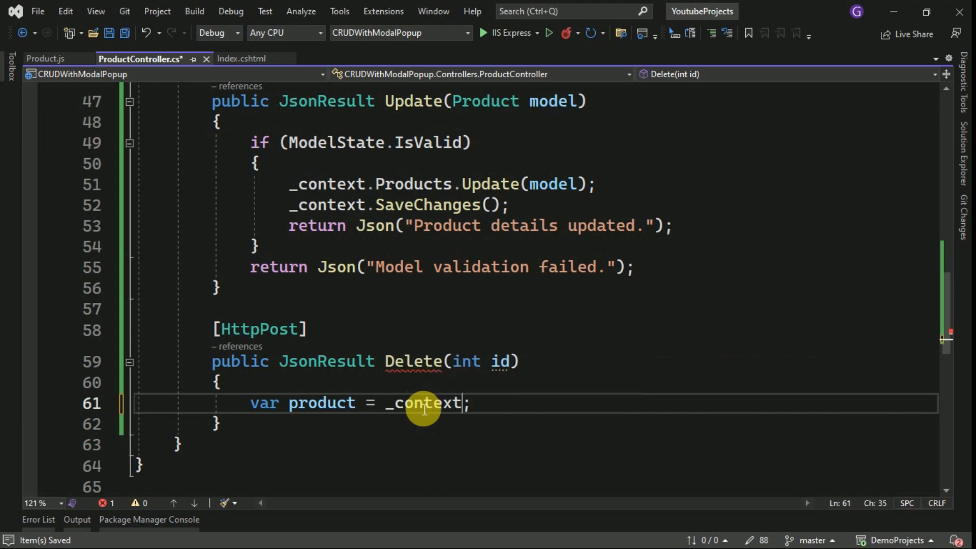
type(".pr")
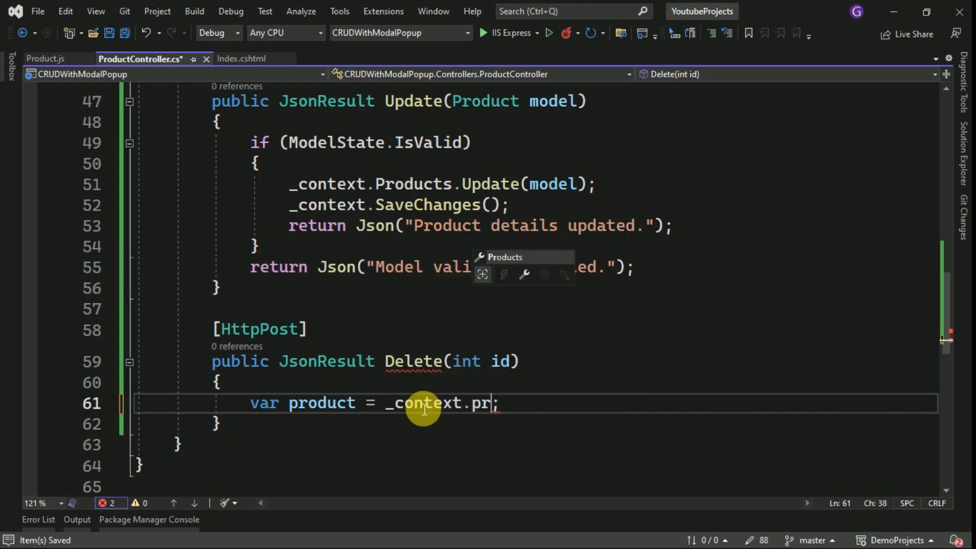
type("oducts.Find")
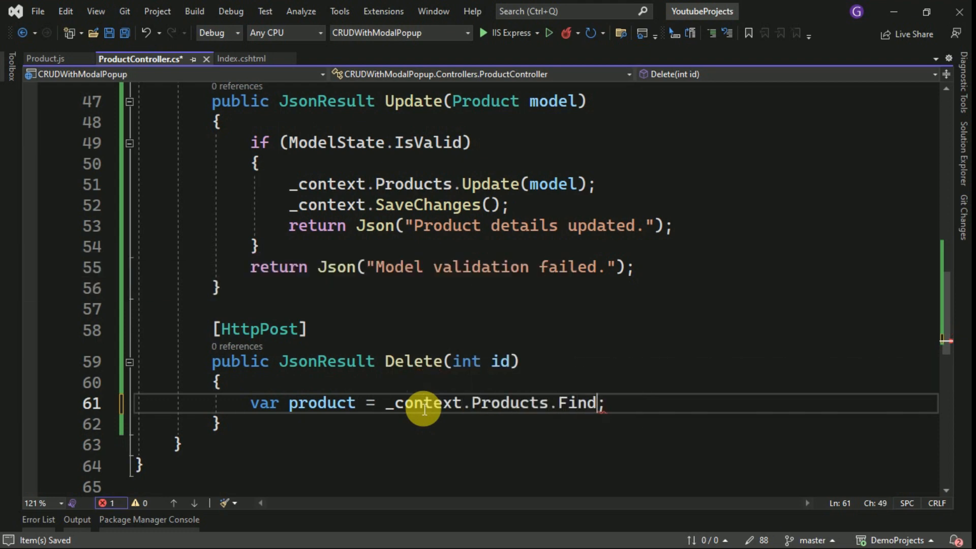
type("(id)")
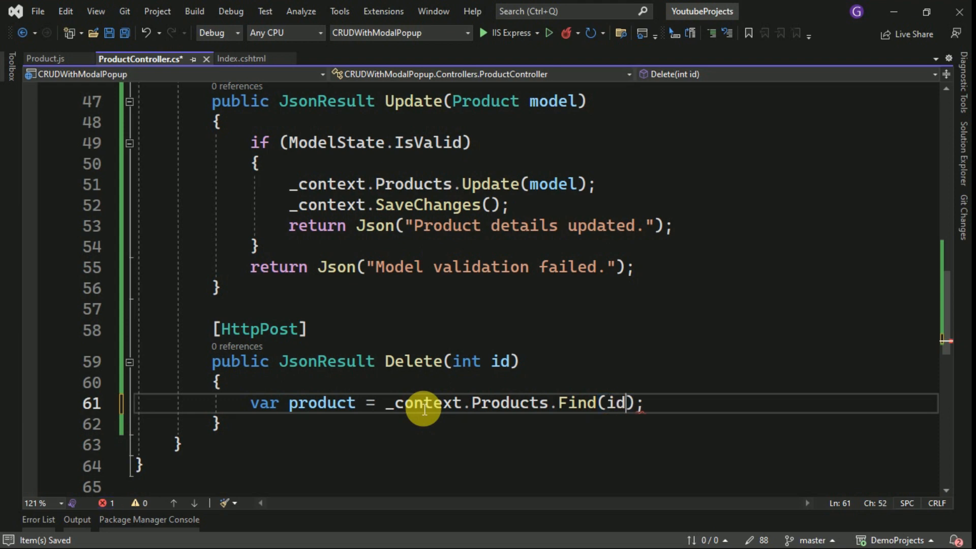
- Add if (product != null) removing the product and calling SaveChanges, then save the file
type("if")
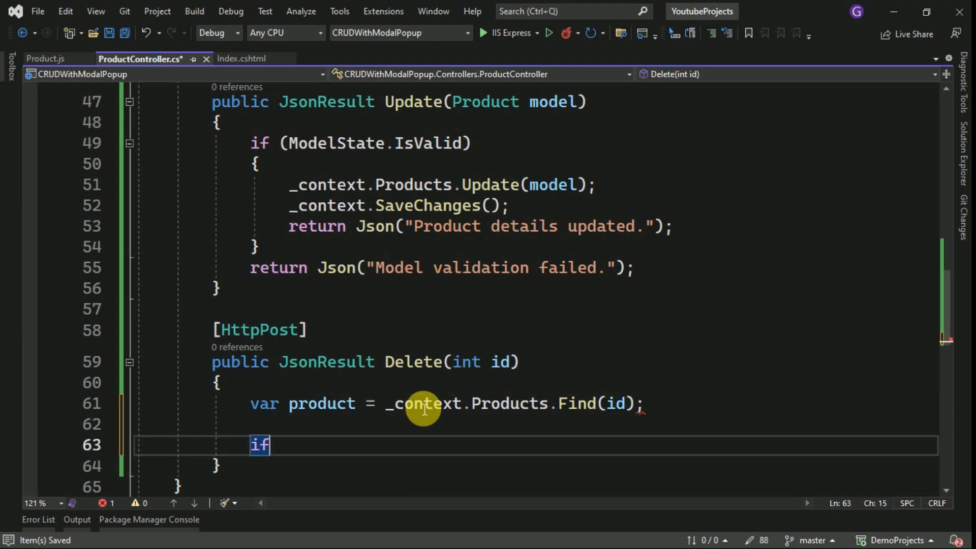
type("(product !=")
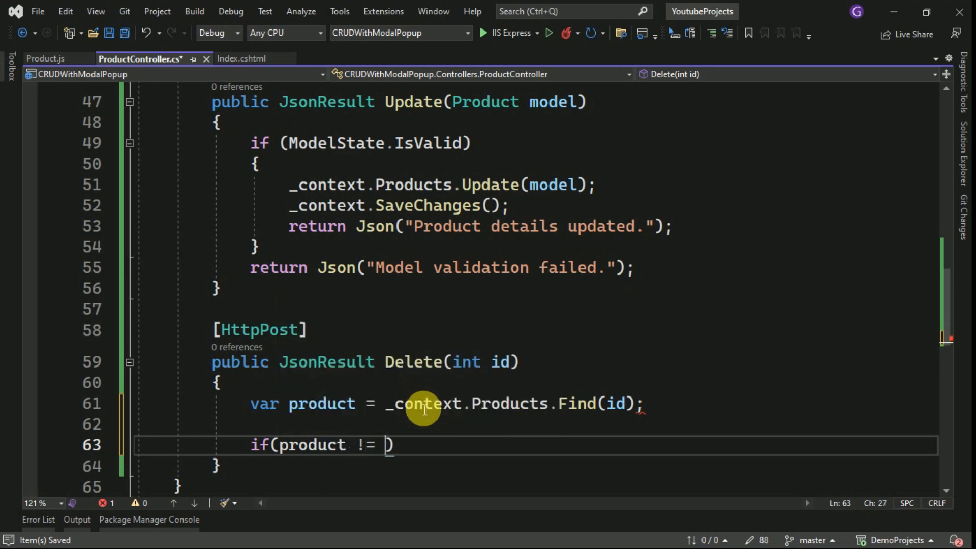
type("null")
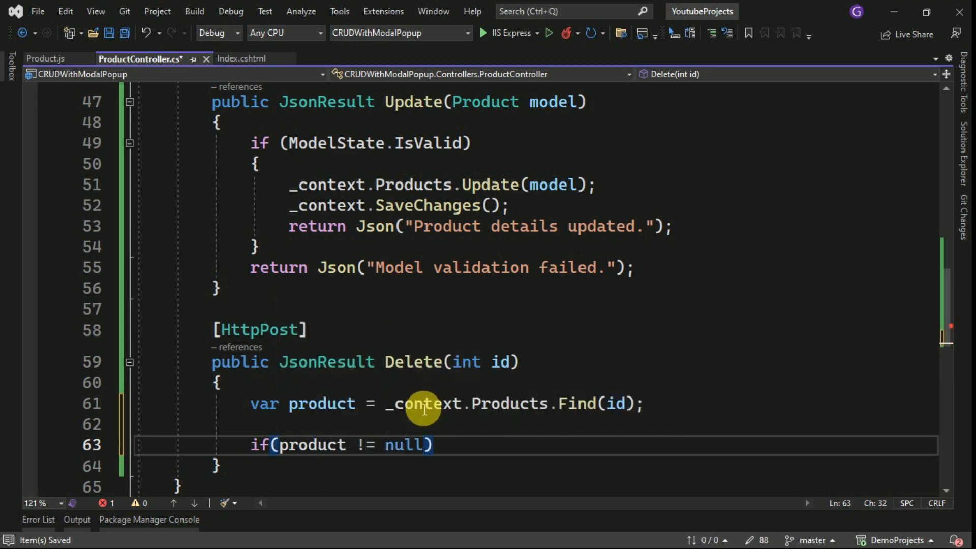
type("_context.Products")
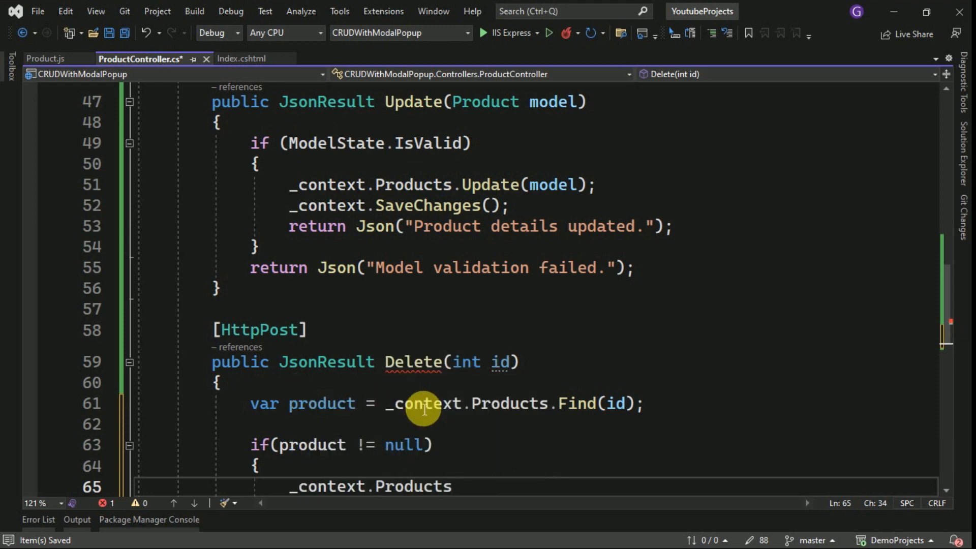
scroll("down", 3)
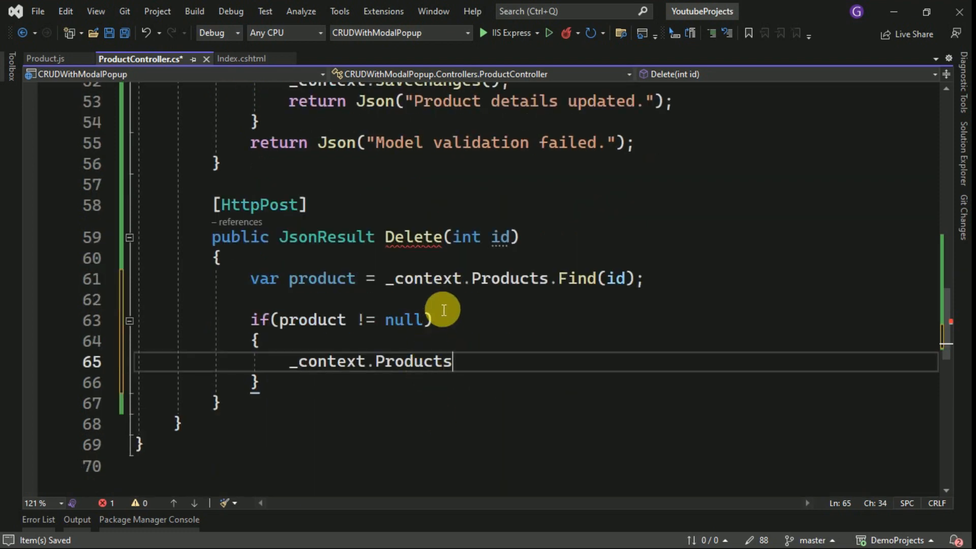
type(".")
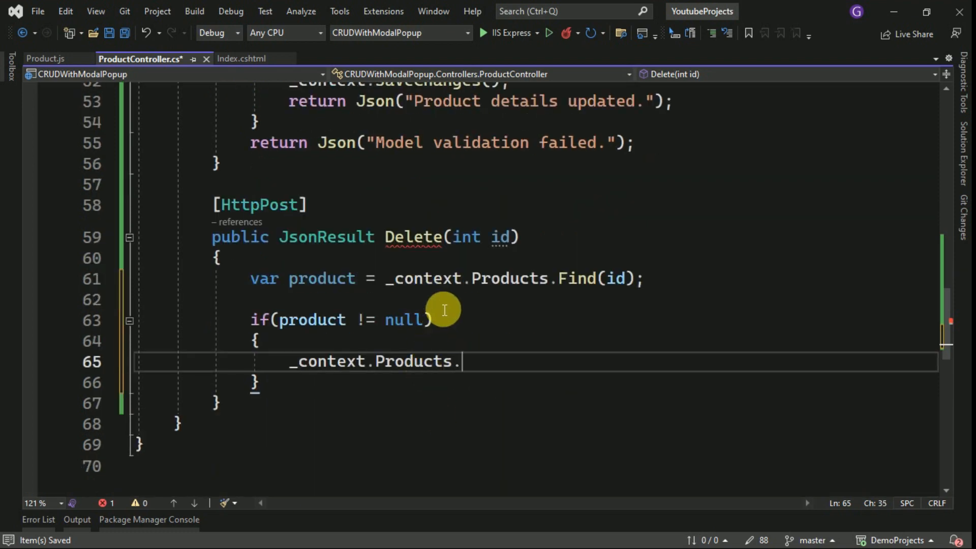
type("re")
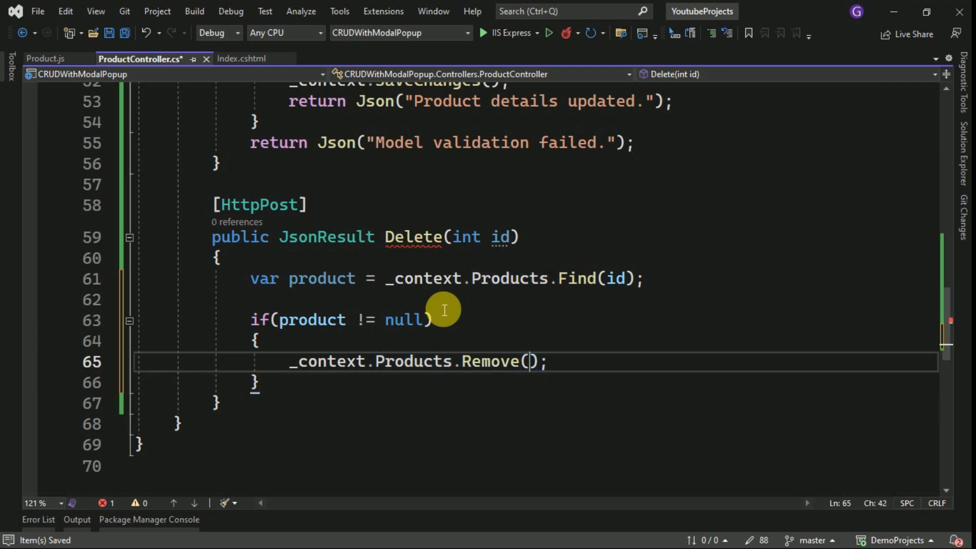
type("product")
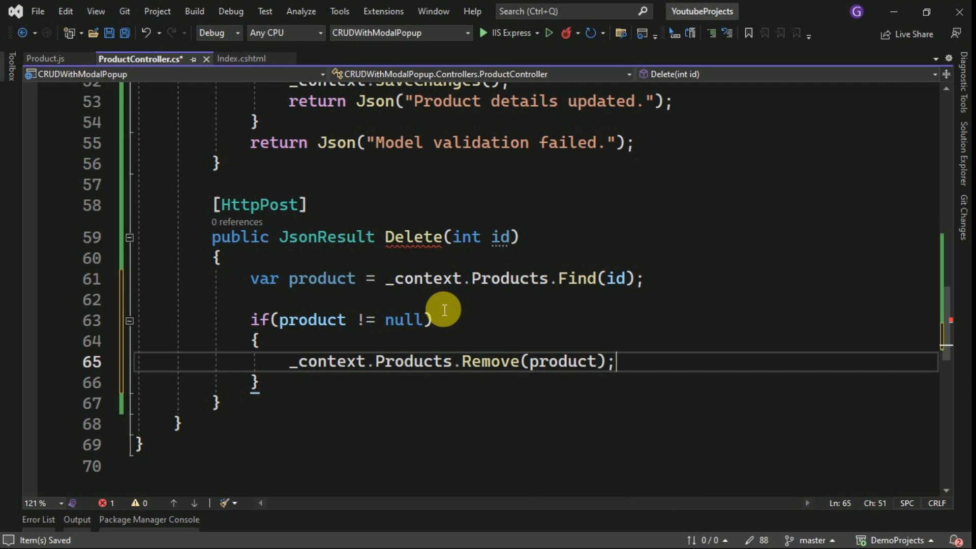
type("_con")
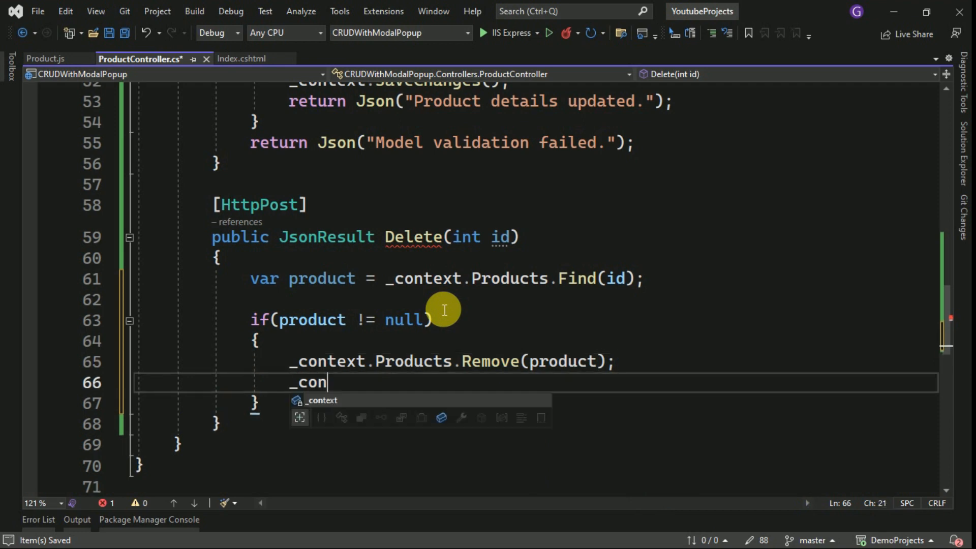
type("text.saveChanges();")
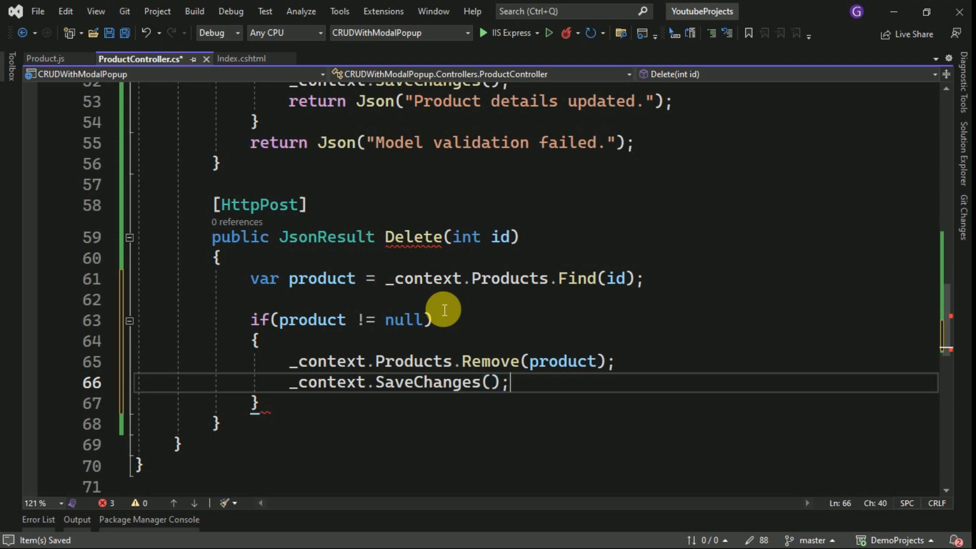
key("ctrl+s")
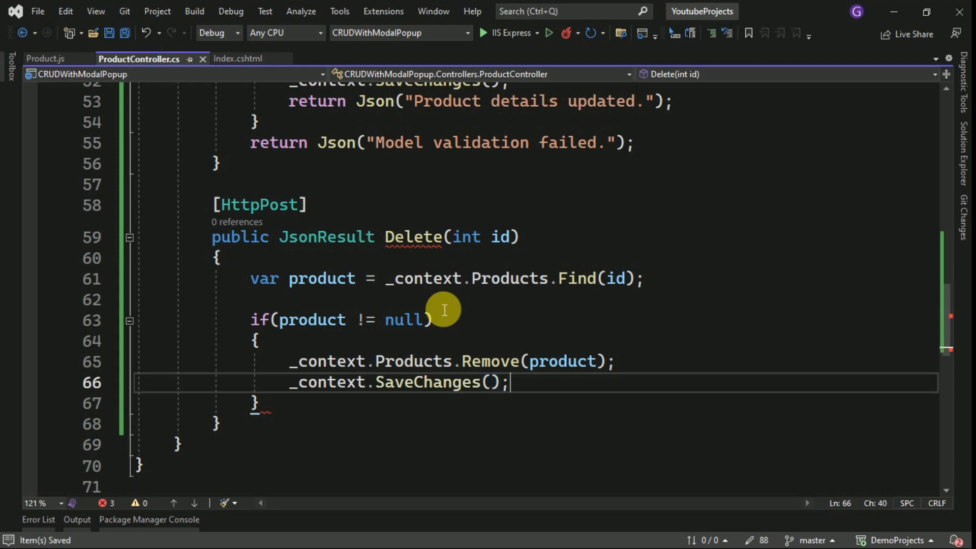
- Return Json("Product details deleted.") inside the if block
type("return")
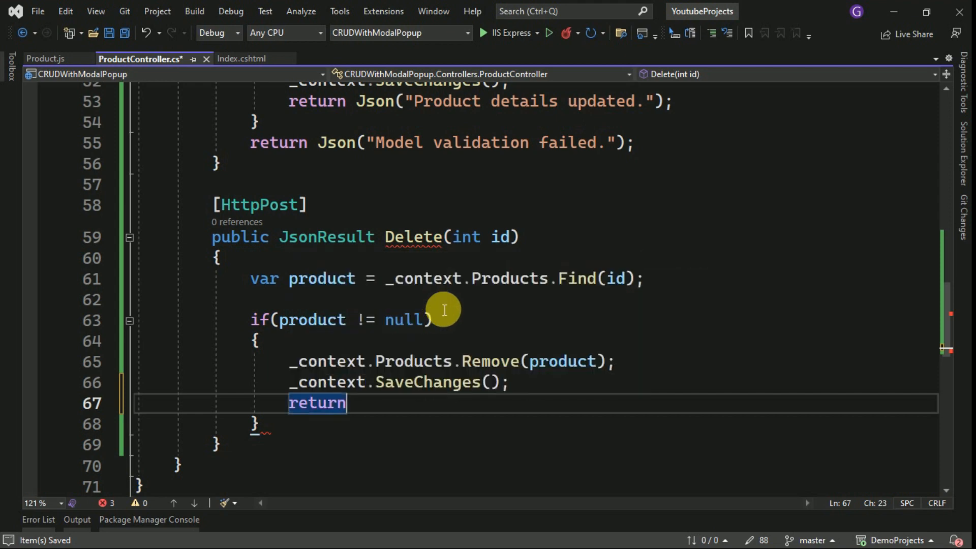
type("Json")
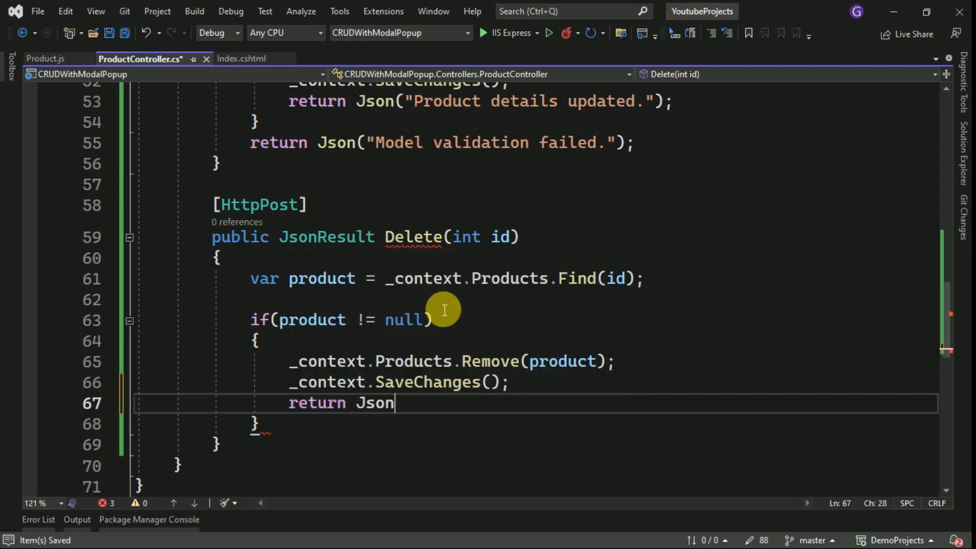
type("();")
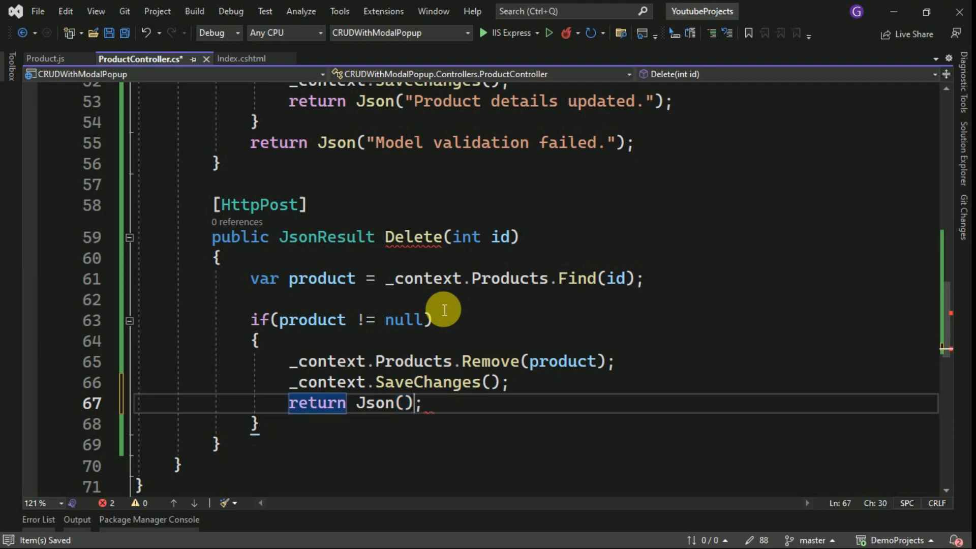
type("\"")
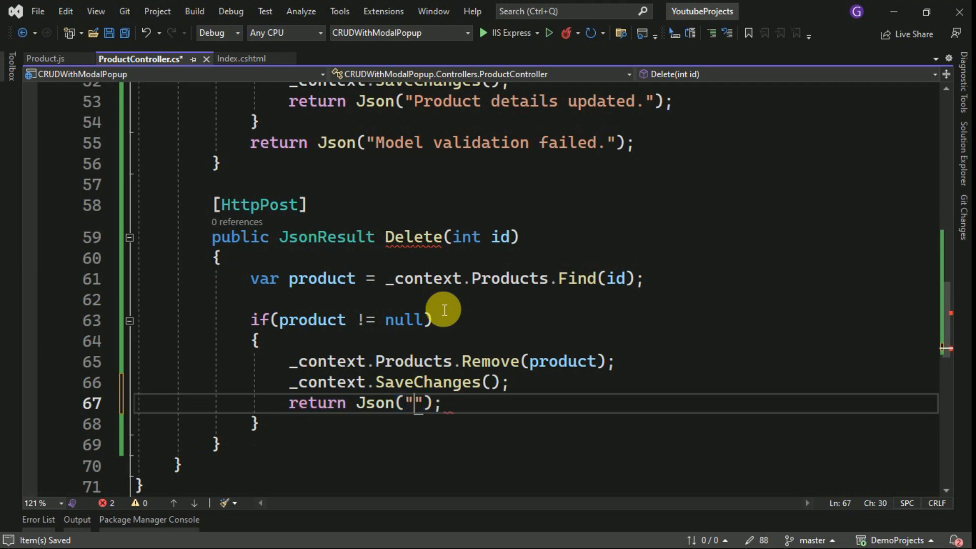
type("Product details deleted.")
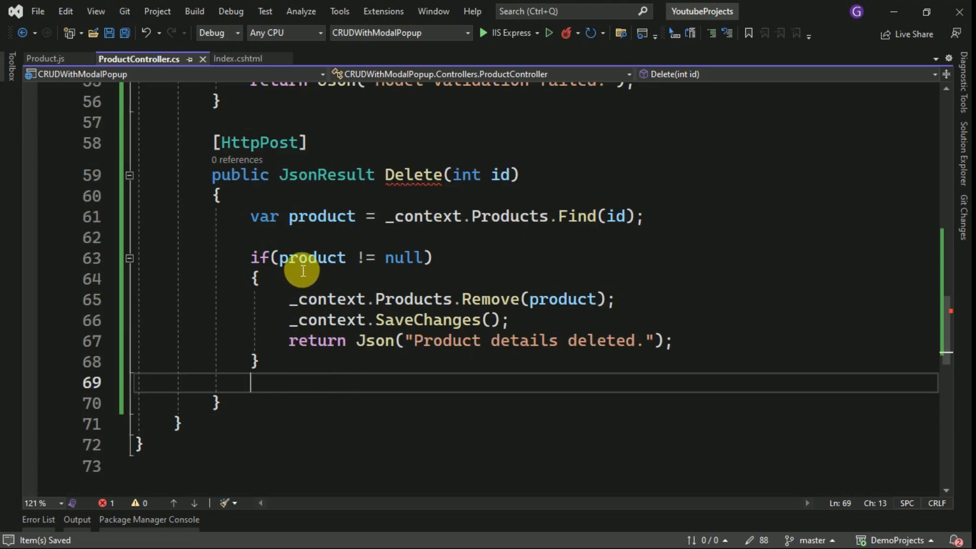
mouse_move(491, 174)
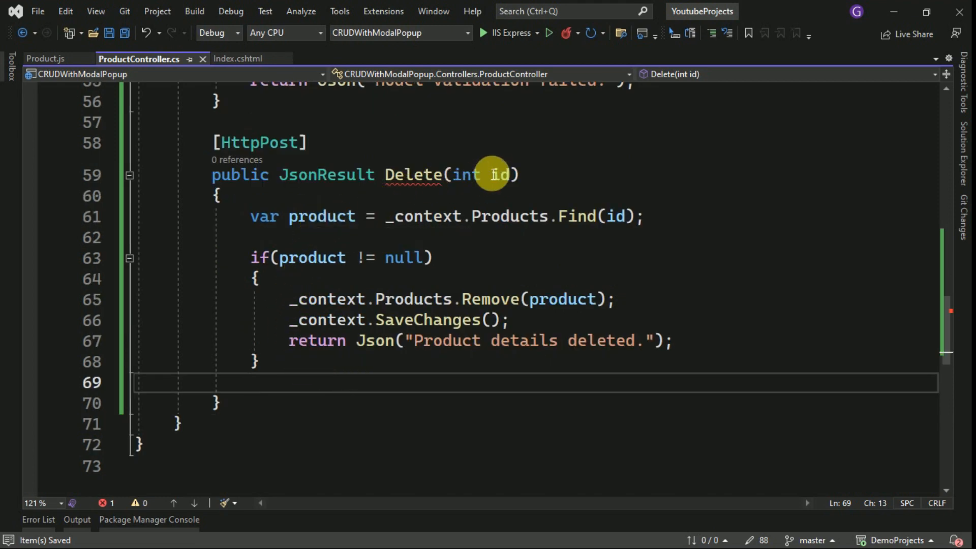
mouse_move(291, 349)
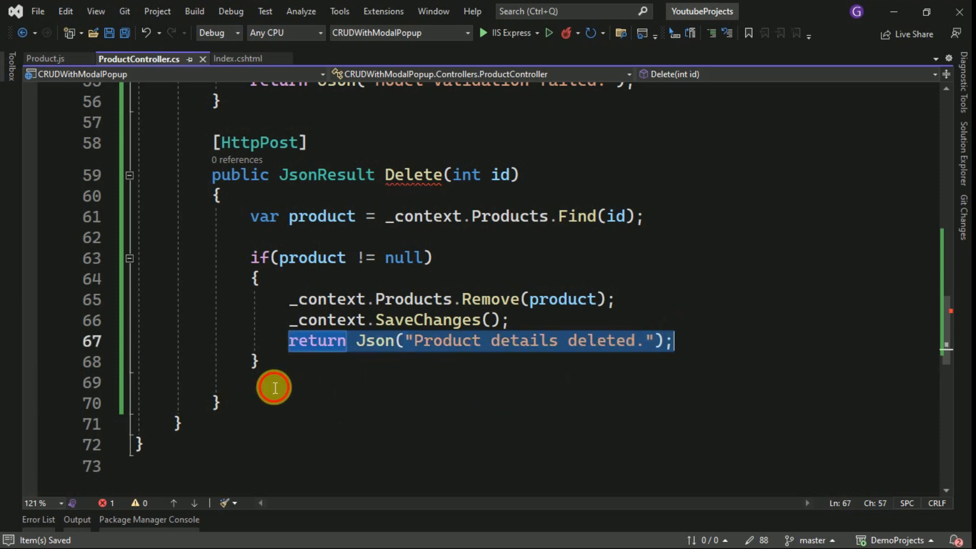
type("return Json(\"Product details deleted.\");")
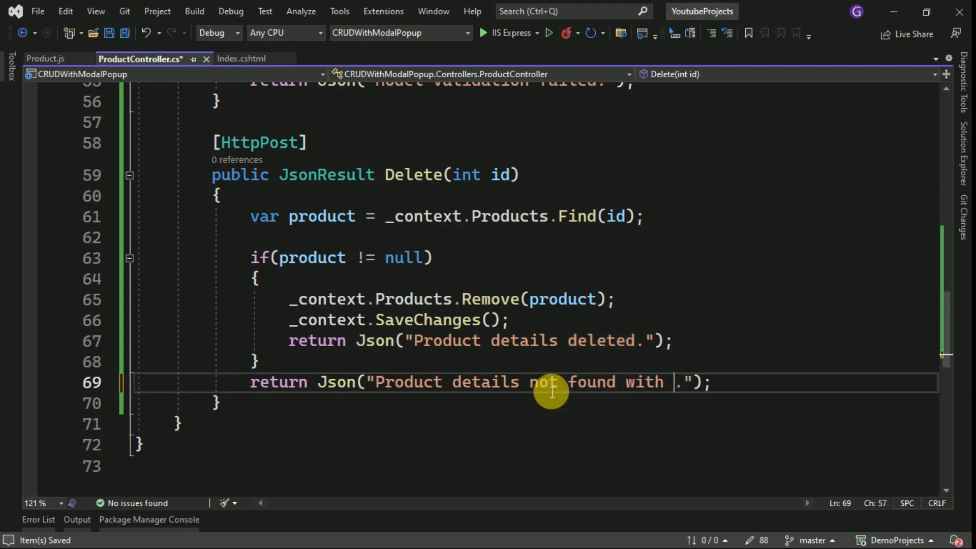
- Add return Json($"Product details not found with id {id}") after the if block and save
type("id {}")
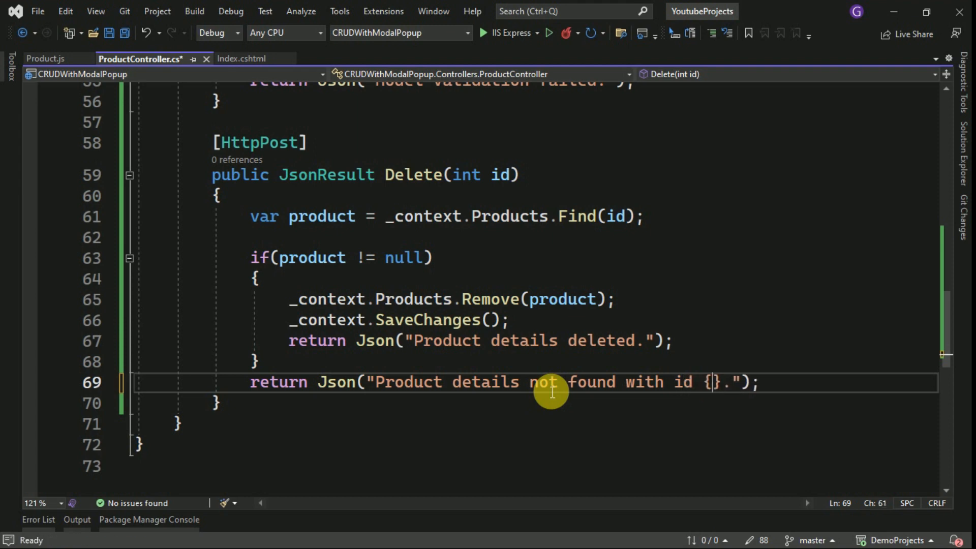
type("id")
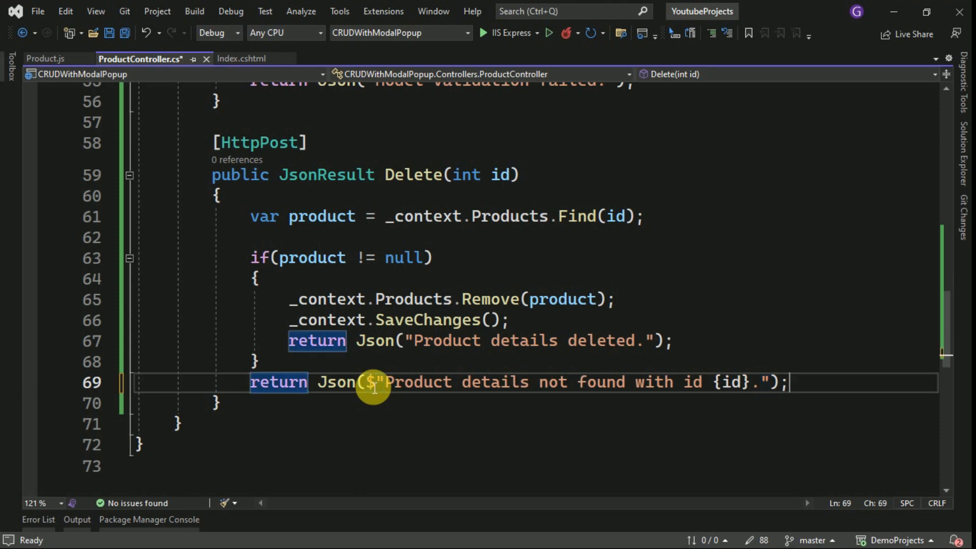
key("ctrl+s")
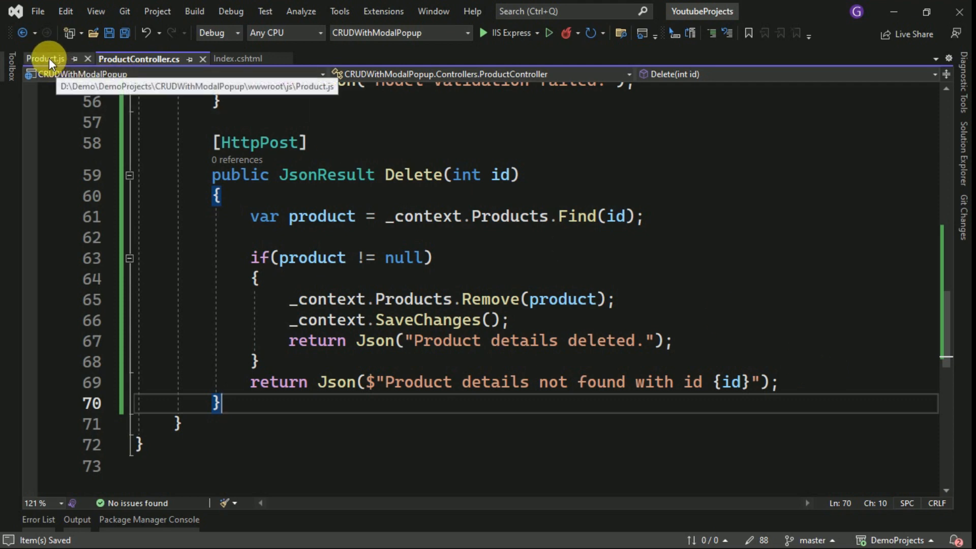
- In Product.js, add the /*Delete Data*/ comment and an empty function Delete() { }
left_click(45, 59)
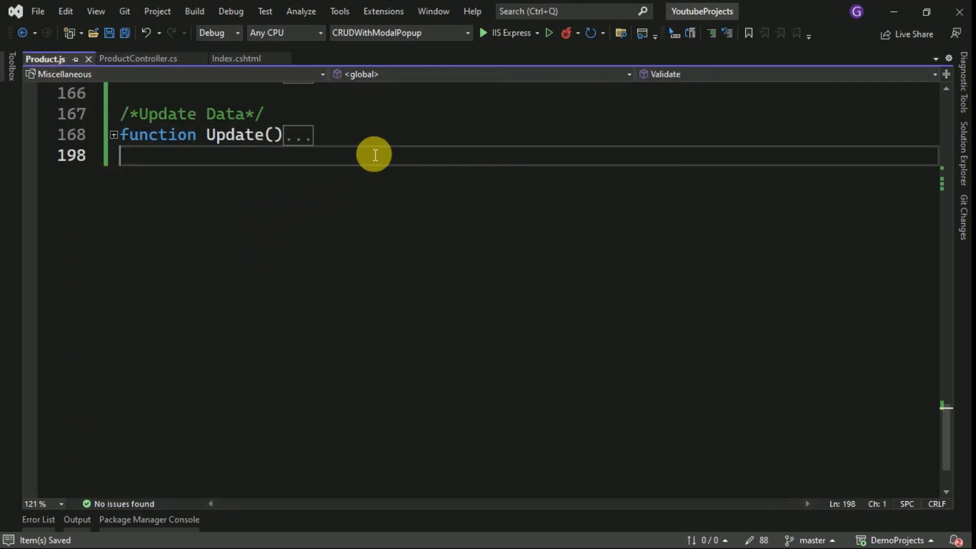
type("Delete")
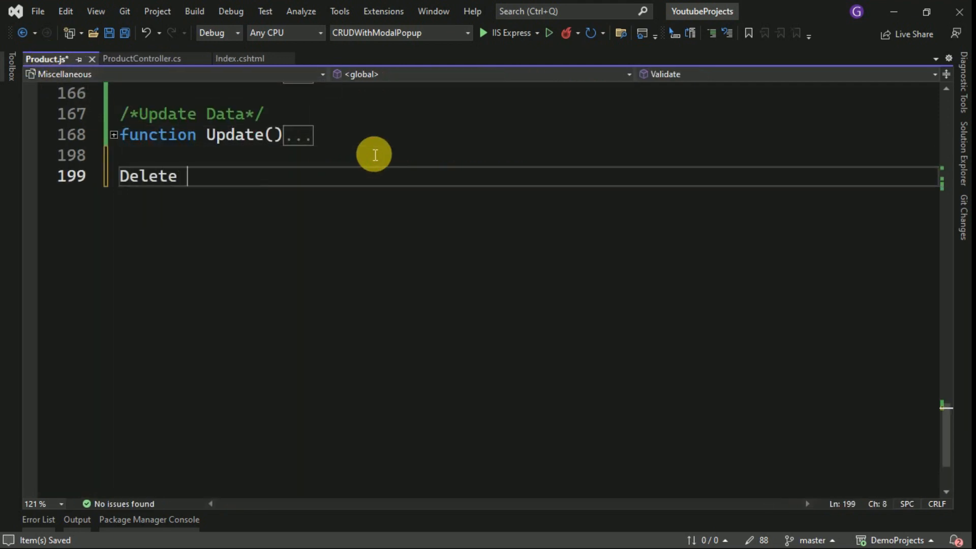
type("Data")
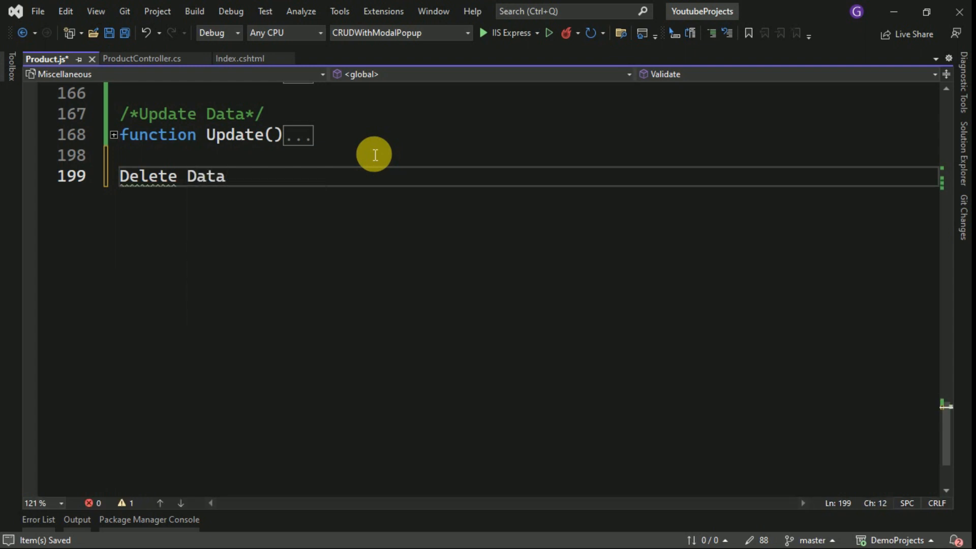
type("/*Delete Data*/")
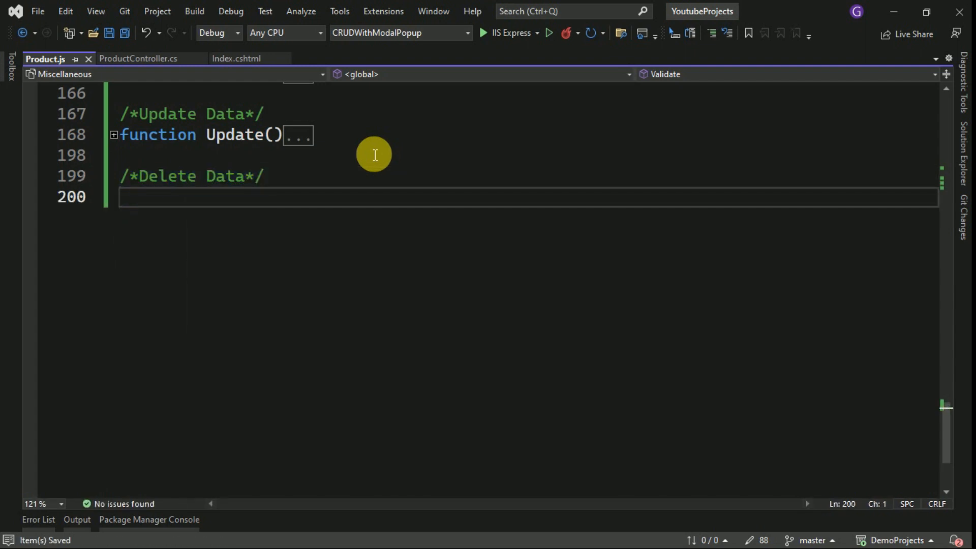
type("function")
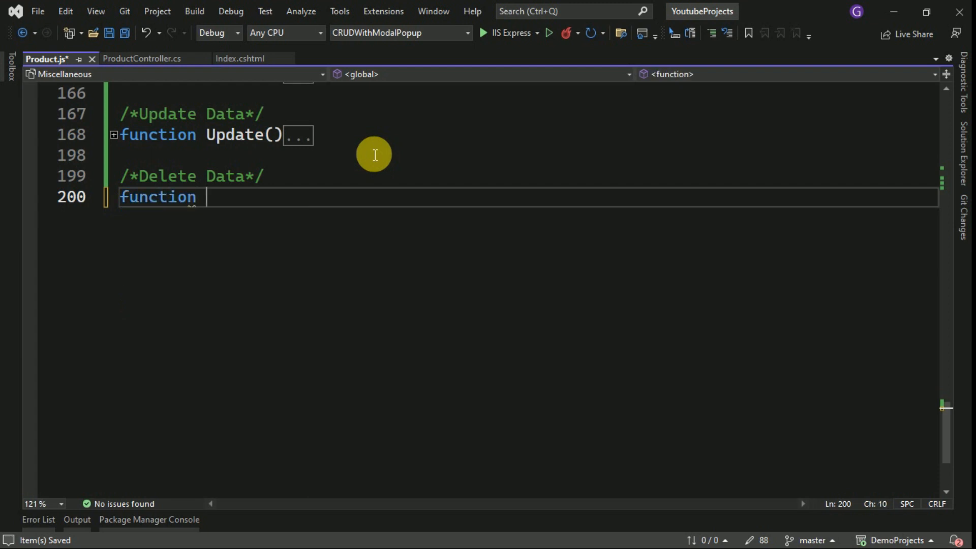
type("Delete()")
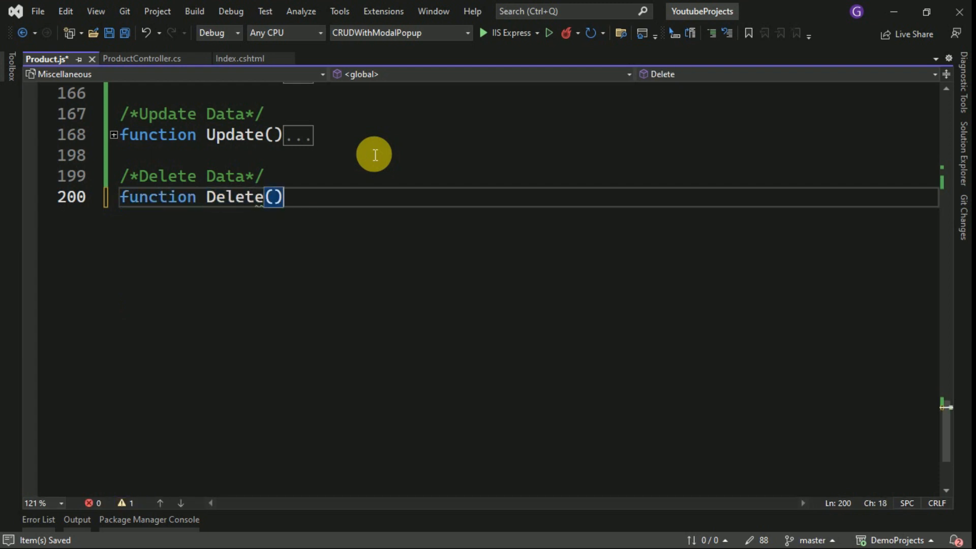
type("{")
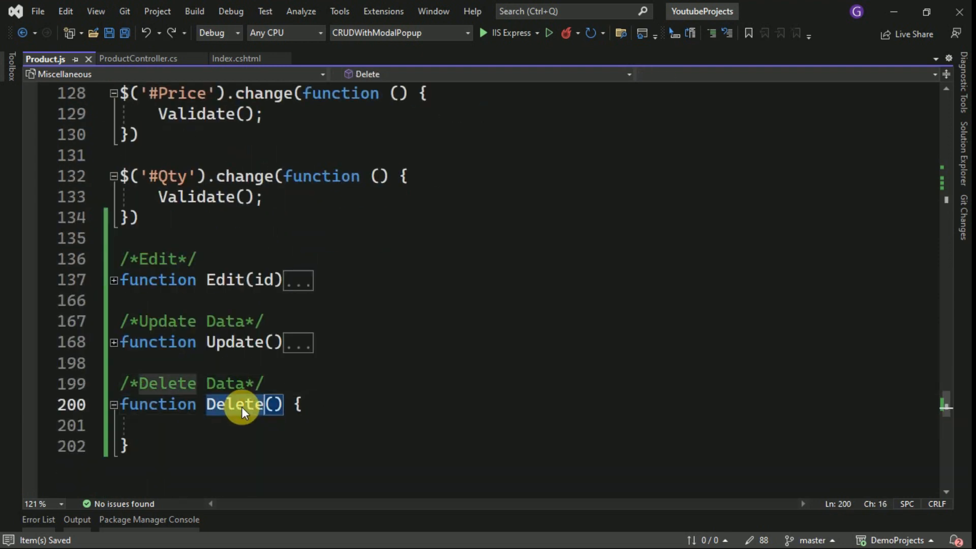
mouse_move(220, 289)
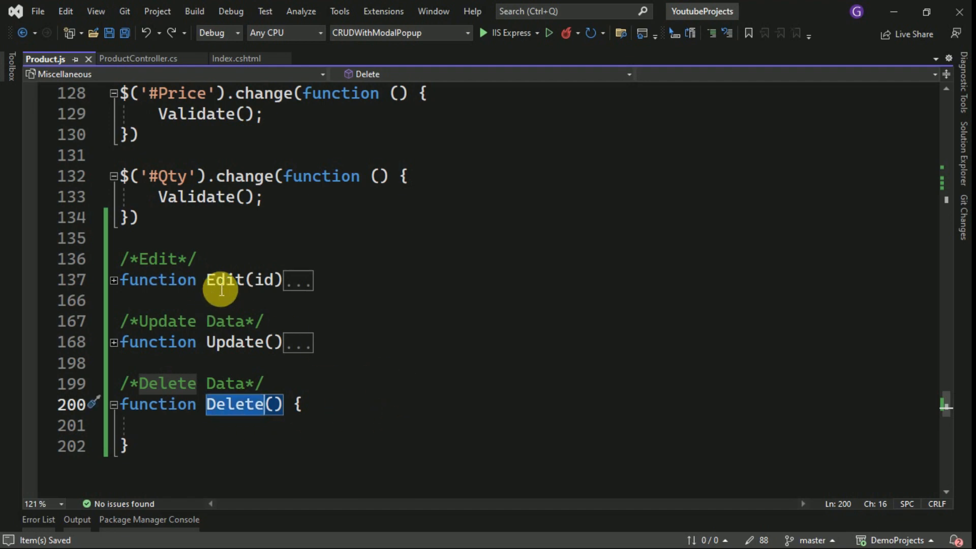
- Fill Delete(id) with the Edit AJAX code, using url 'product/Delete?id=' and type 'post'
left_click(225, 279)
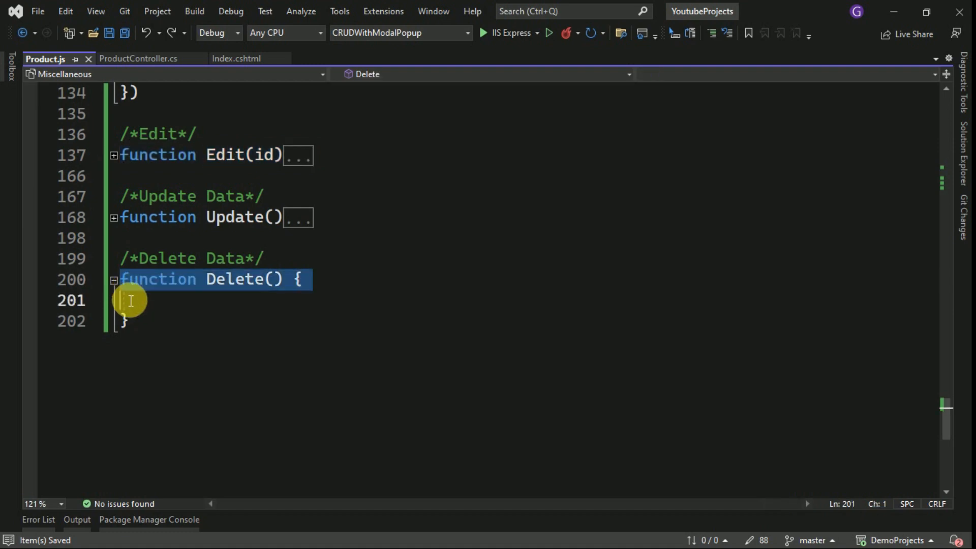
scroll("down", 3)
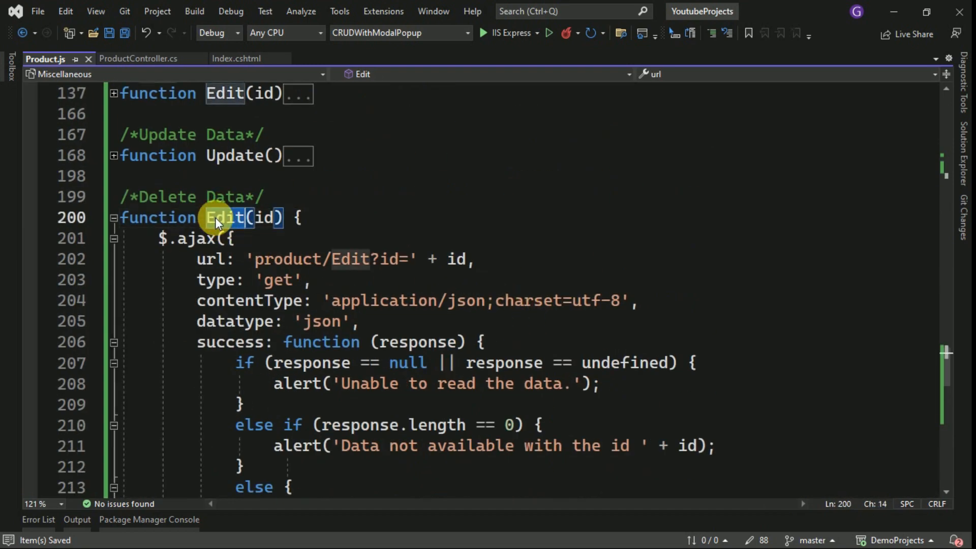
type("Delete")
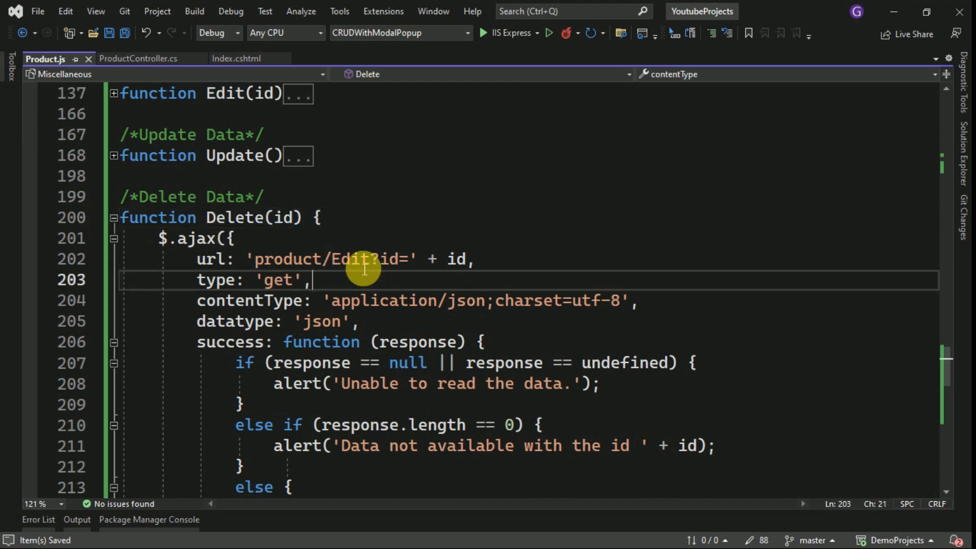
left_click(138, 58)
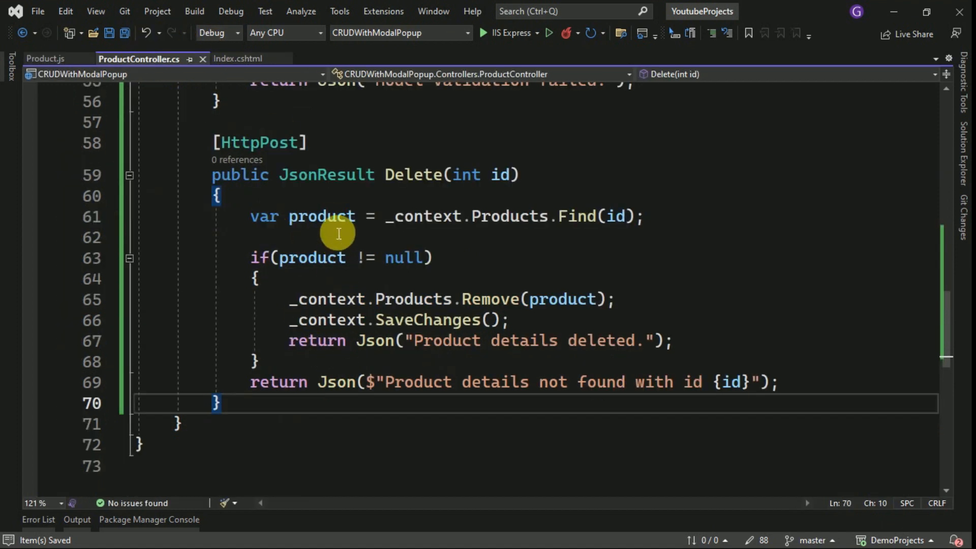
left_click(45, 58)
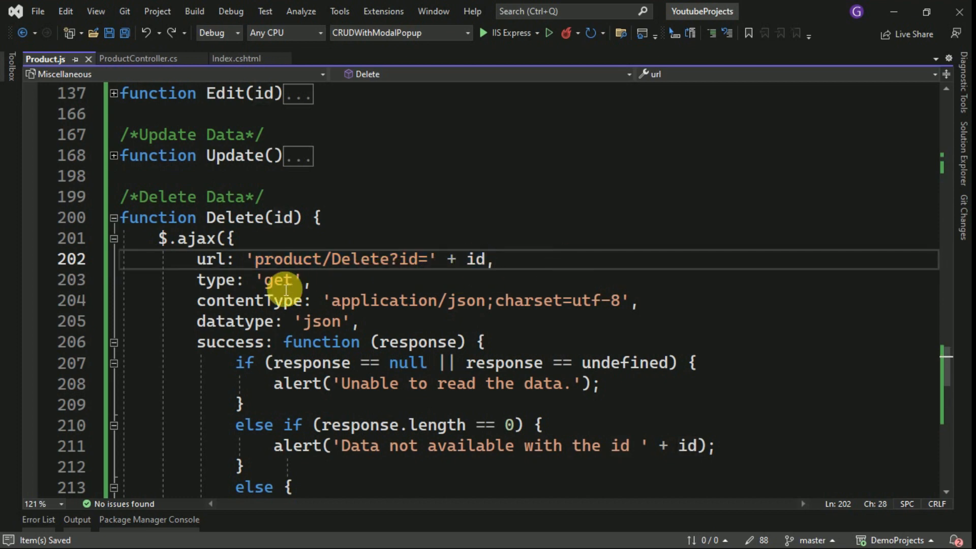
type("post")
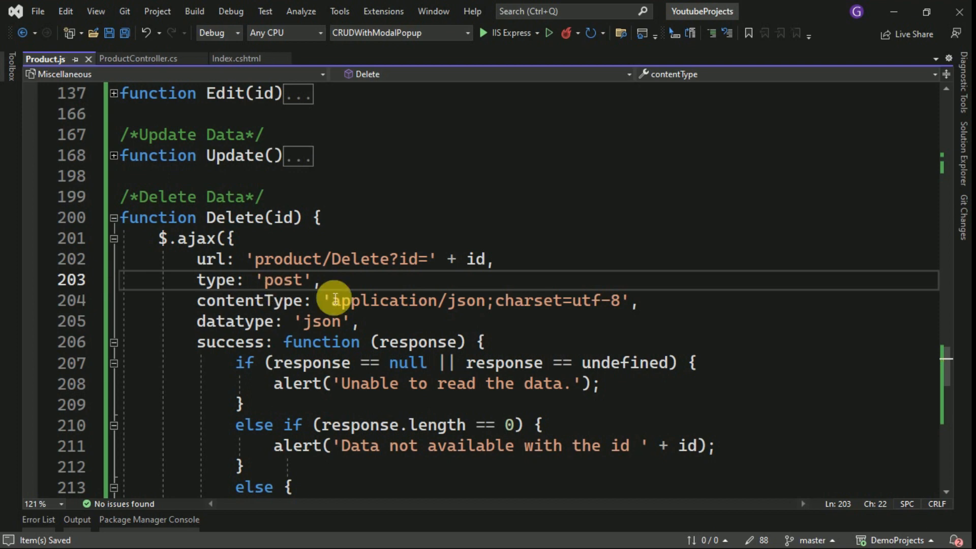
- Remove the contentType and datatype lines and change the alert to 'Unable to delete the data.'
left_click(392, 300)
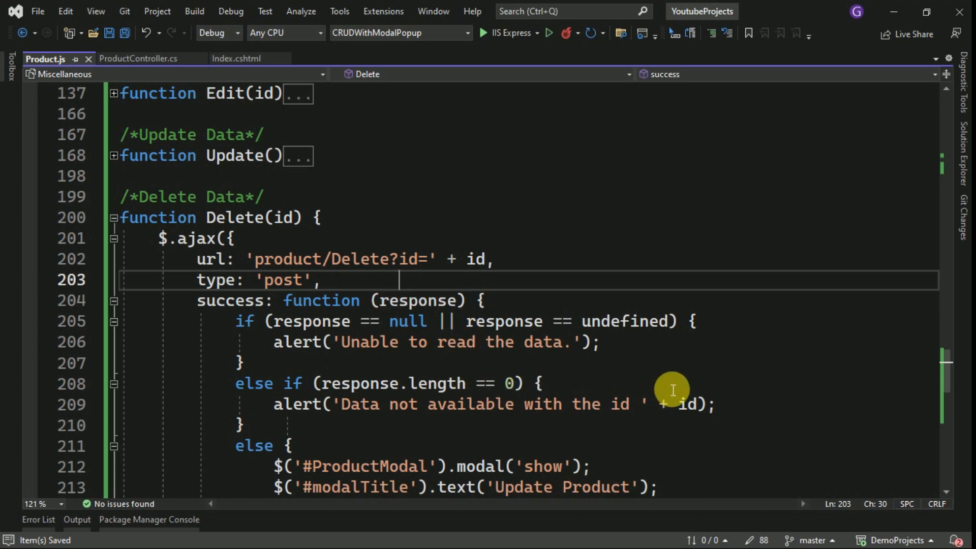
left_click(627, 342)
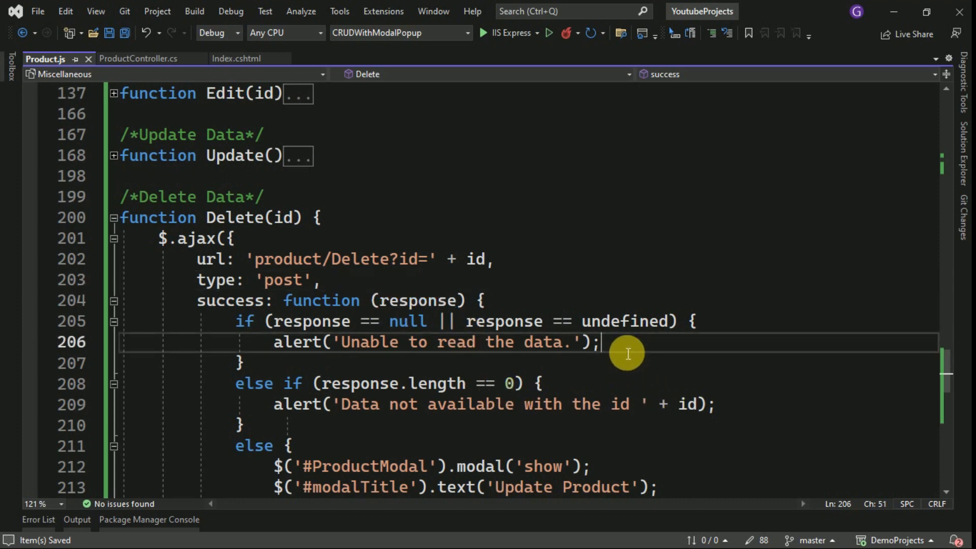
double_click(458, 342)
type("delete")
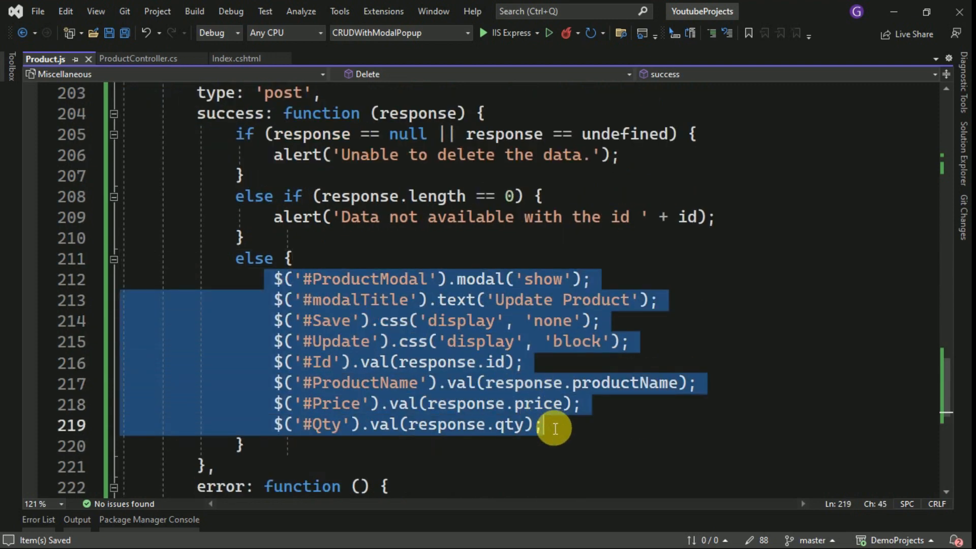
- Replace the modal lines with GetProducts() and alert(response), and delete the length-zero branch
key("Delete")
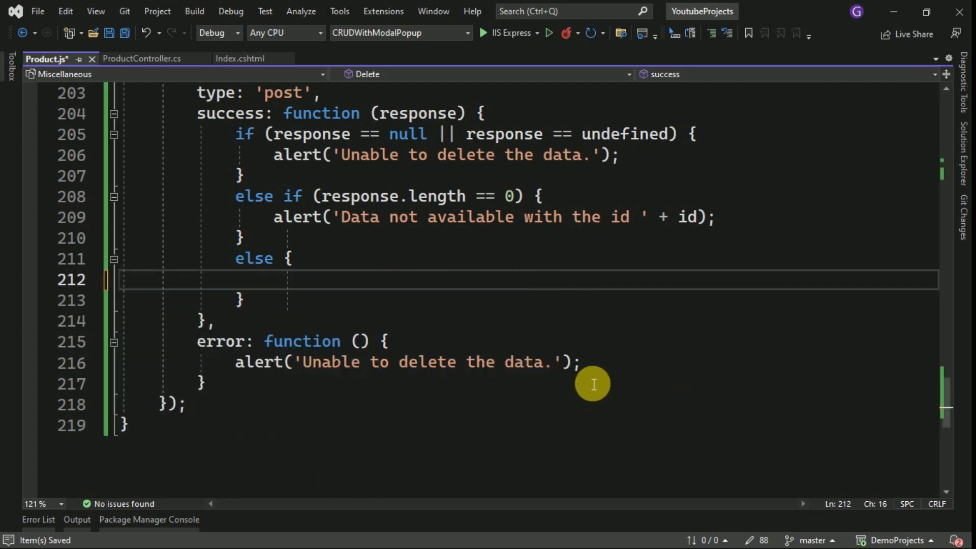
type("get")
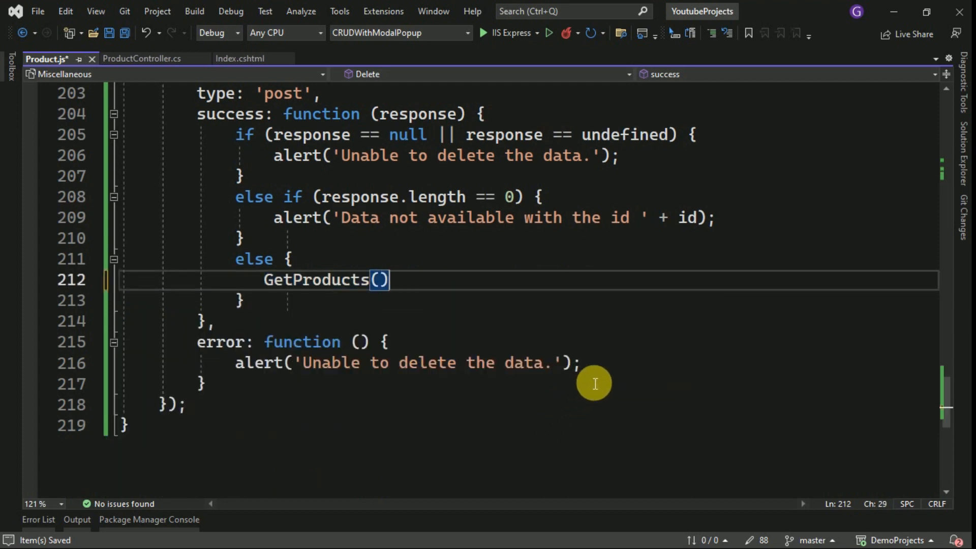
key("Enter")
type("alert(")
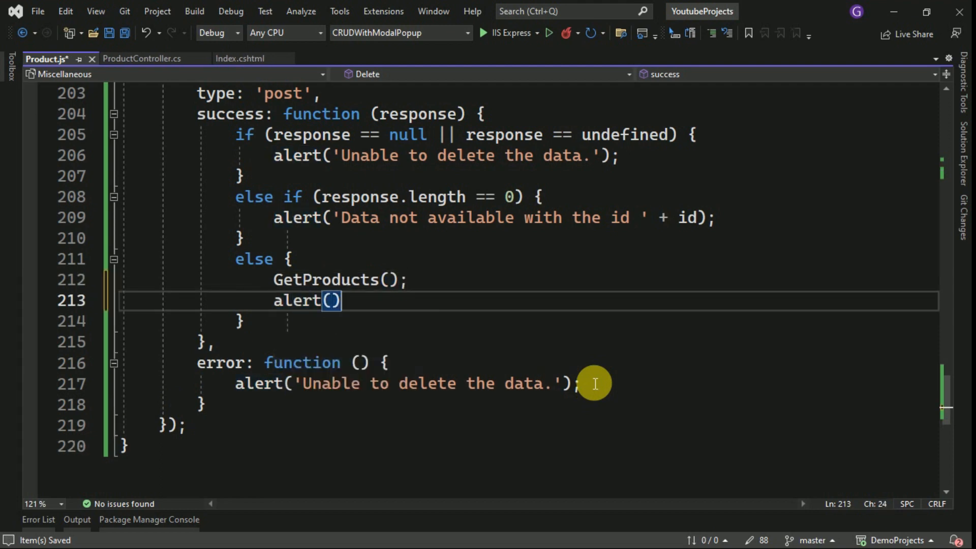
type("re")
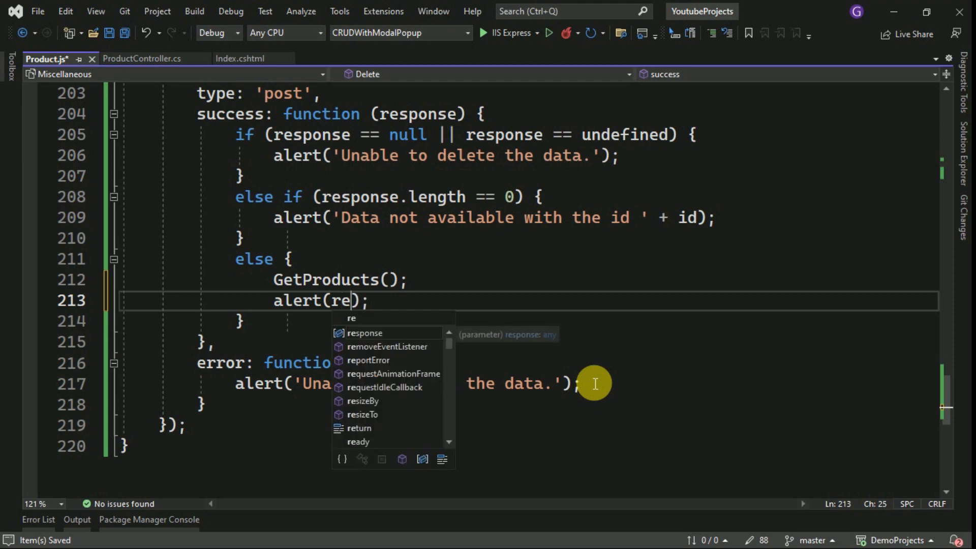
key("Tab")
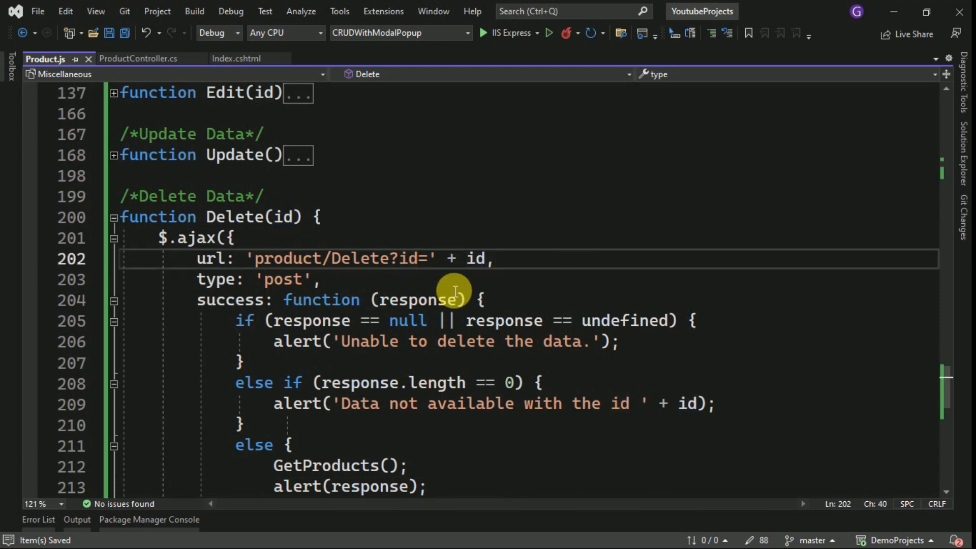
left_click(422, 299)
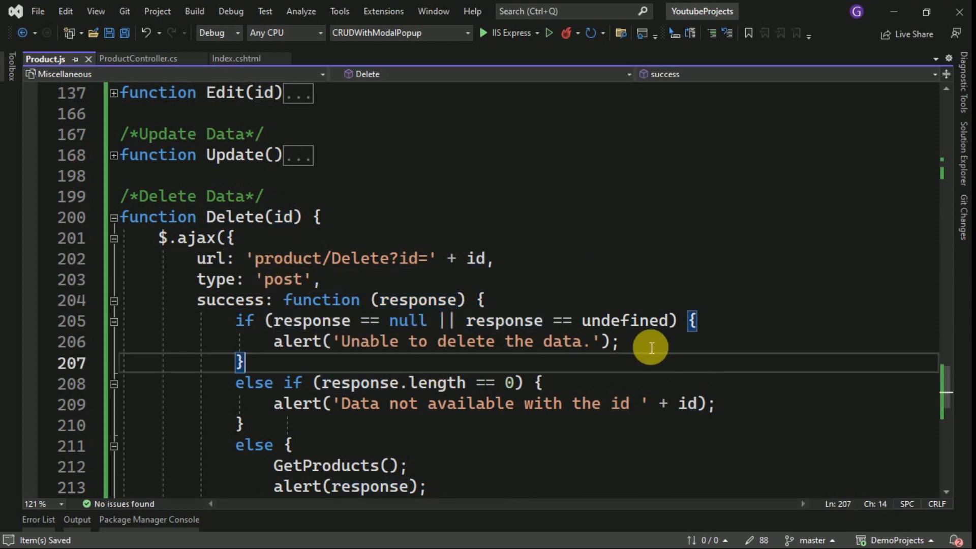
double_click(624, 321)
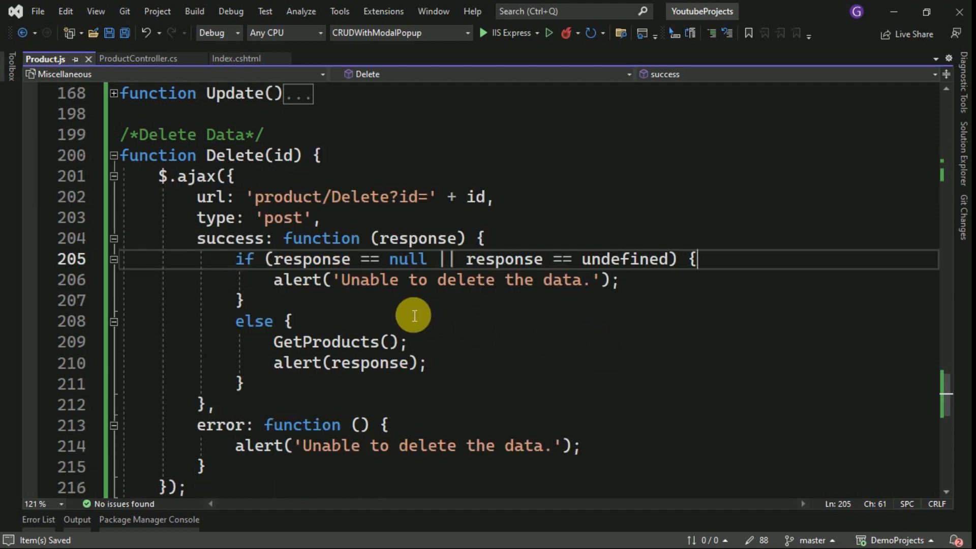
double_click(625, 258)
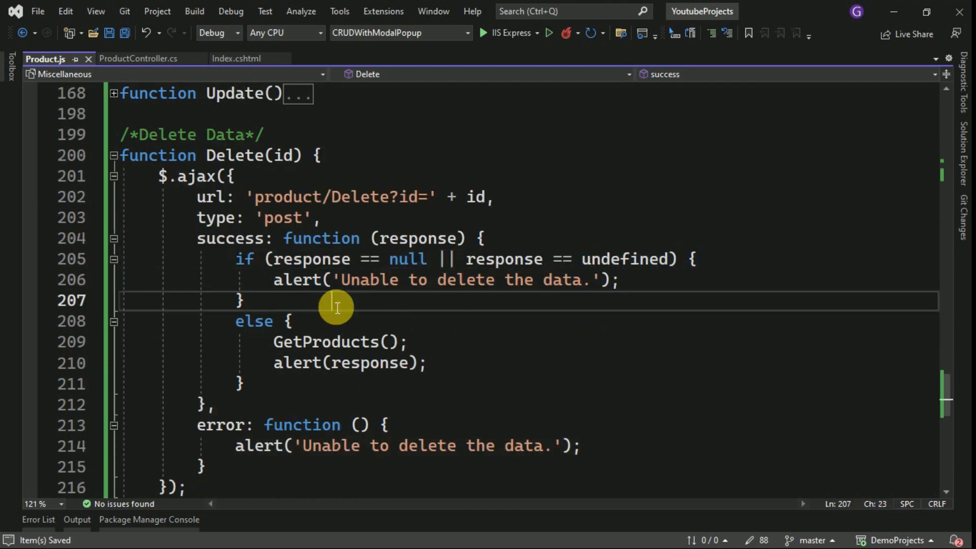
double_click(338, 342)
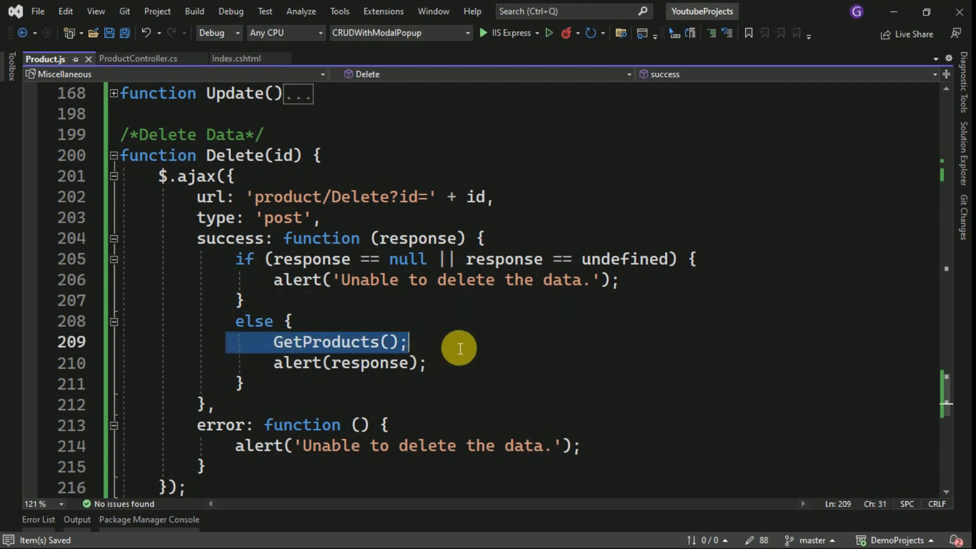
left_click(349, 363)
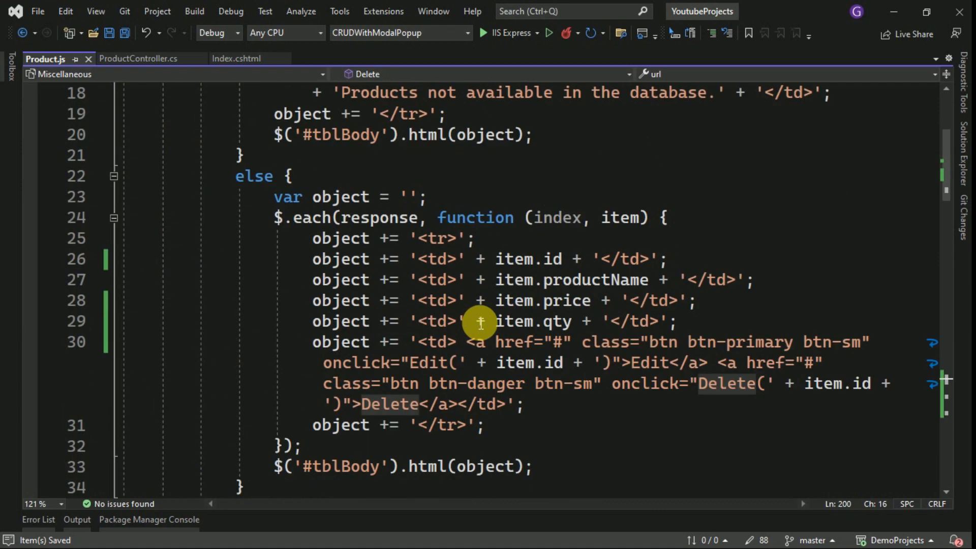
double_click(729, 383)
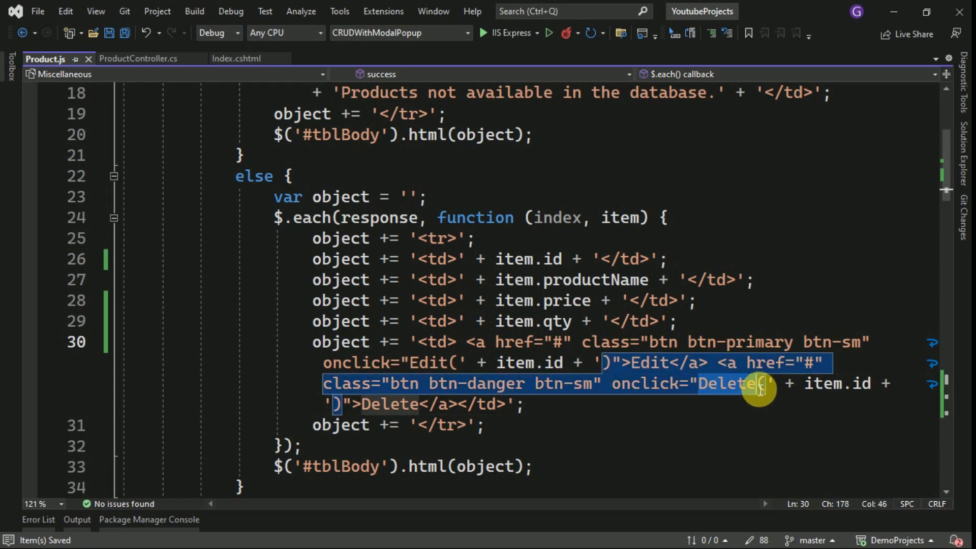
key("ctrl+f")
type("if(")
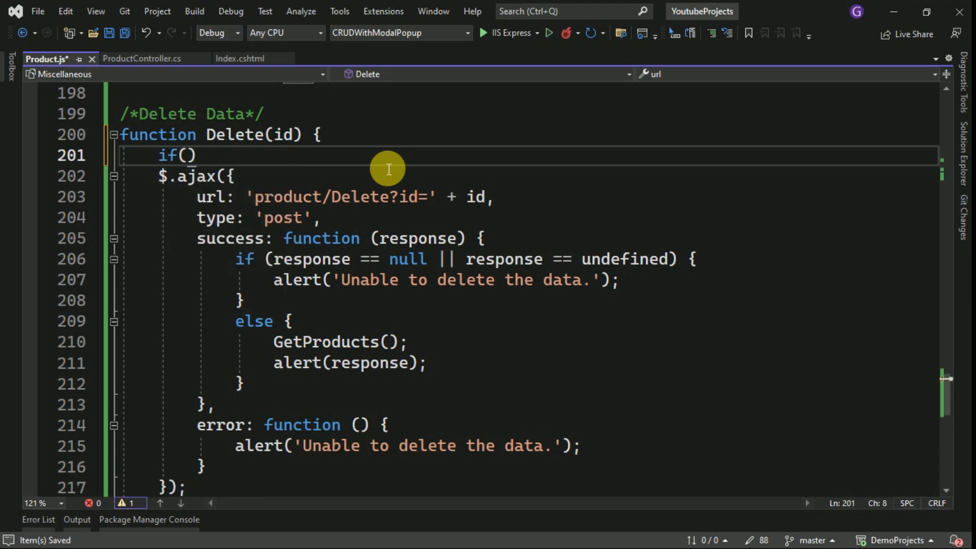
- Wrap Delete's AJAX call in if (confirm('Are you sure to delete this record?')) { }
type("confirm('")
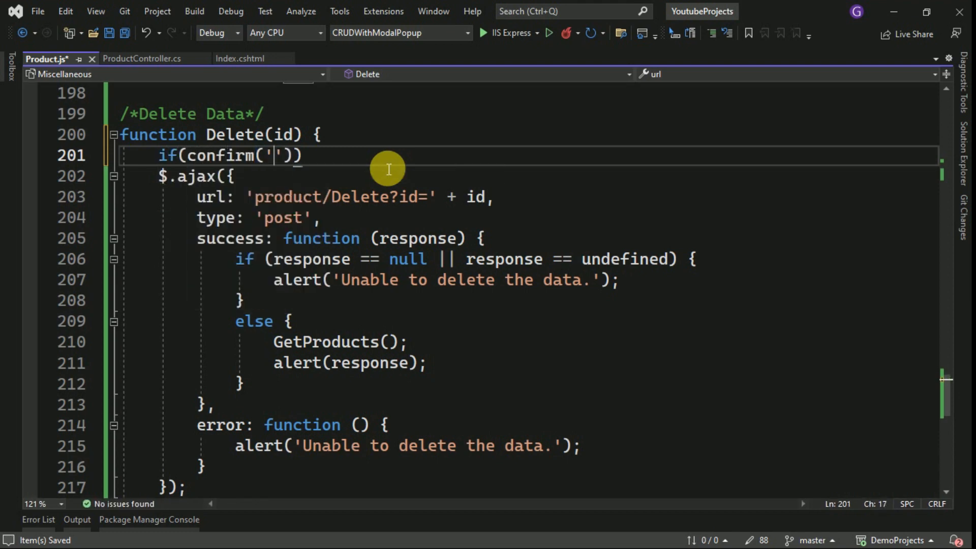
type("Are y")
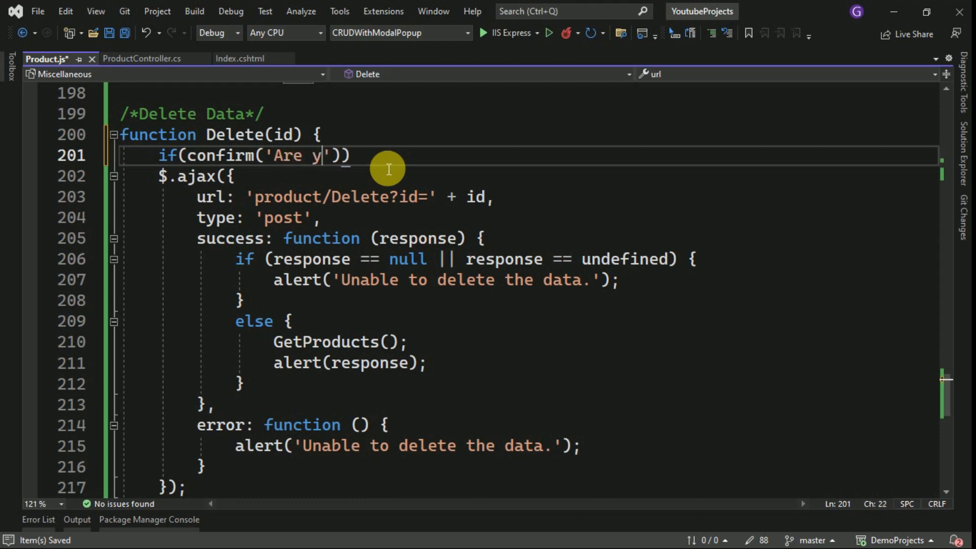
type("ou sure to delete")
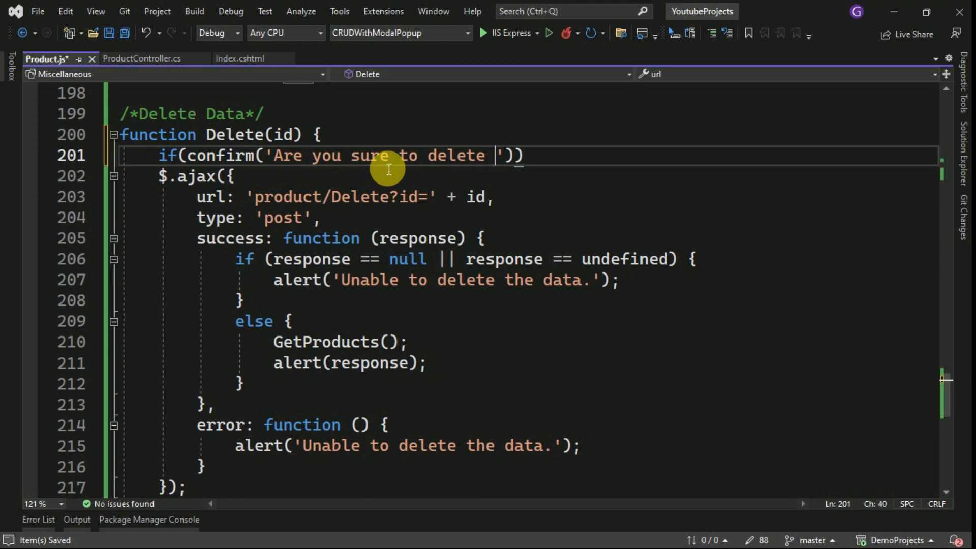
type("this record?")
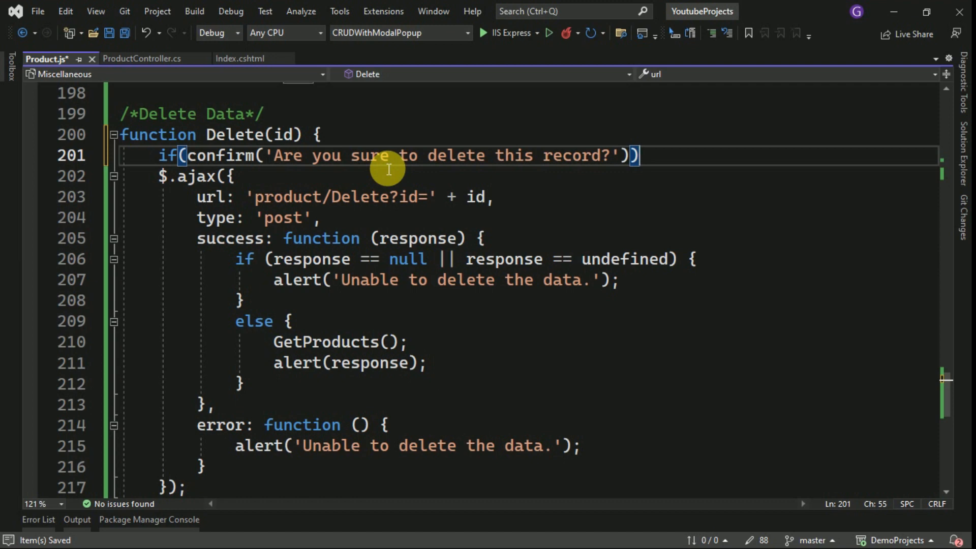
type("{")
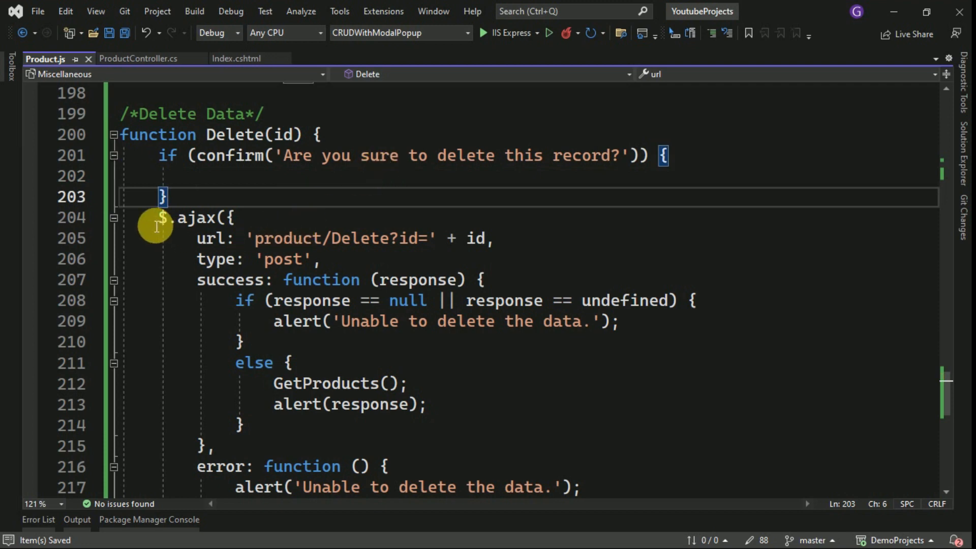
left_click(114, 218)
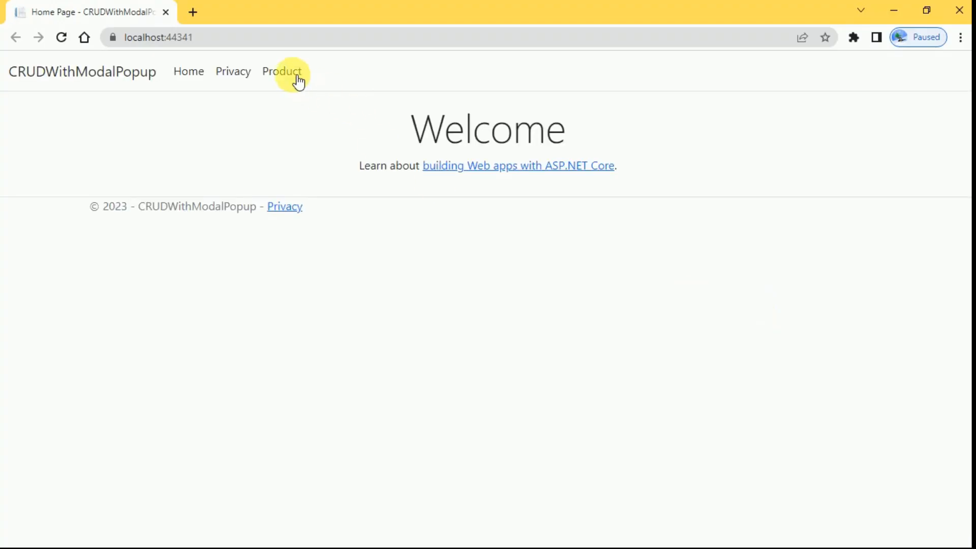
- On the Product List page, delete the Toys row, confirm, and dismiss the deleted alert
left_click(281, 71)
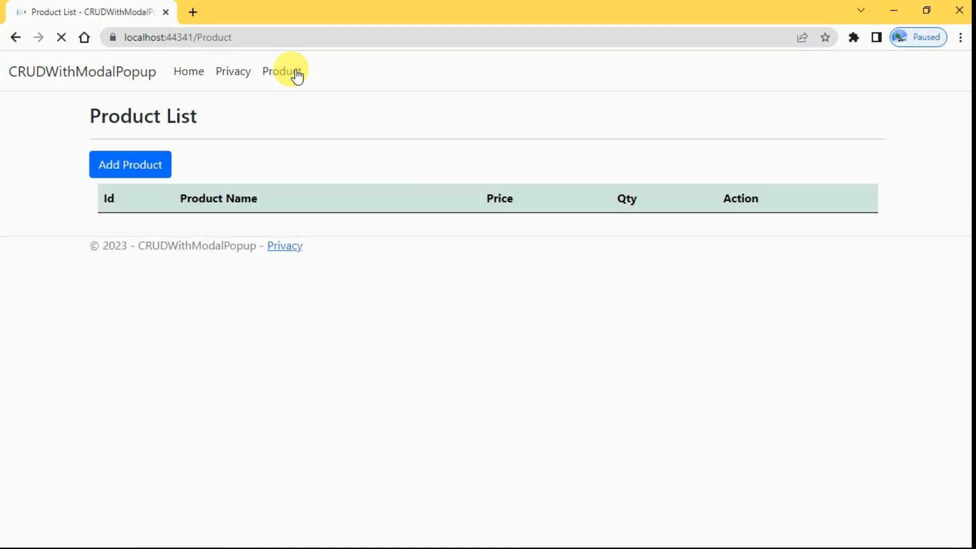
left_click(281, 72)
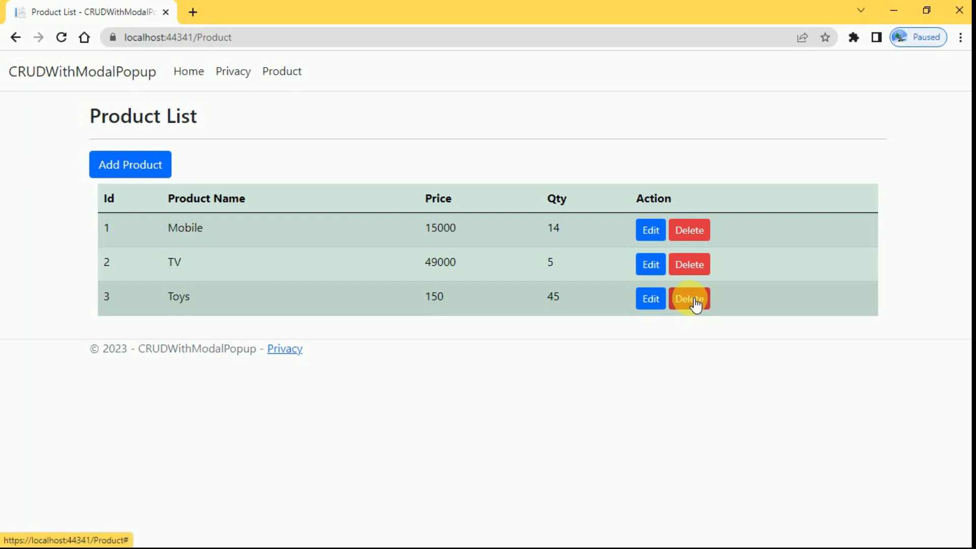
left_click(688, 299)
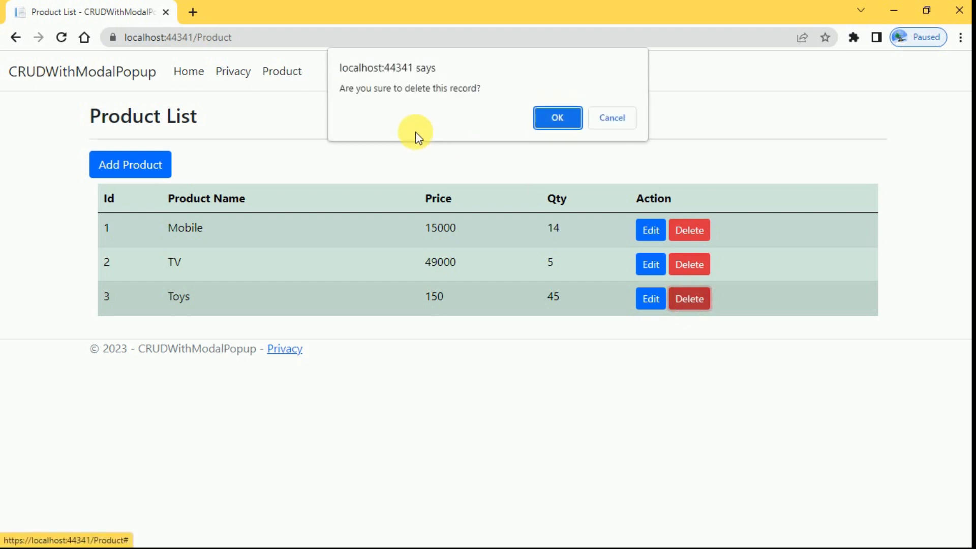
mouse_move(550, 105)
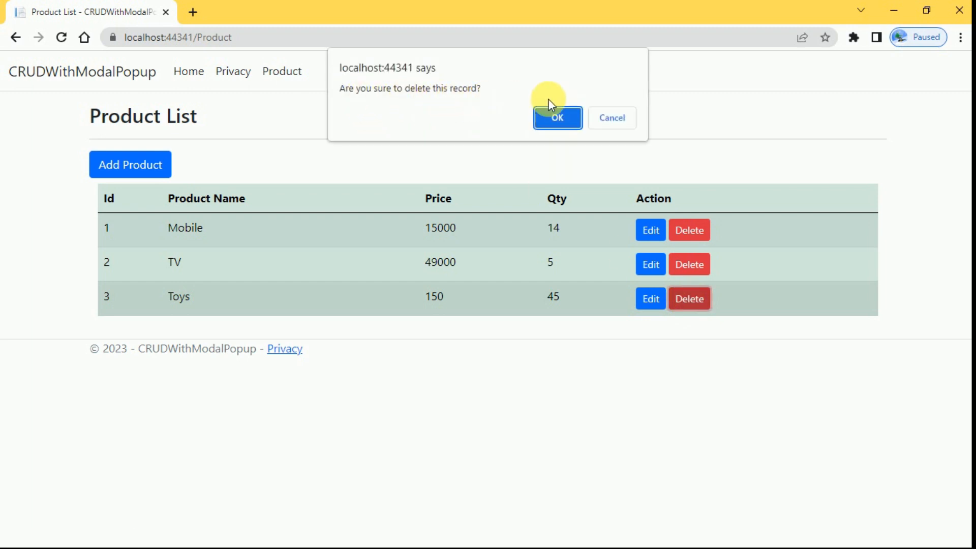
left_click(557, 117)
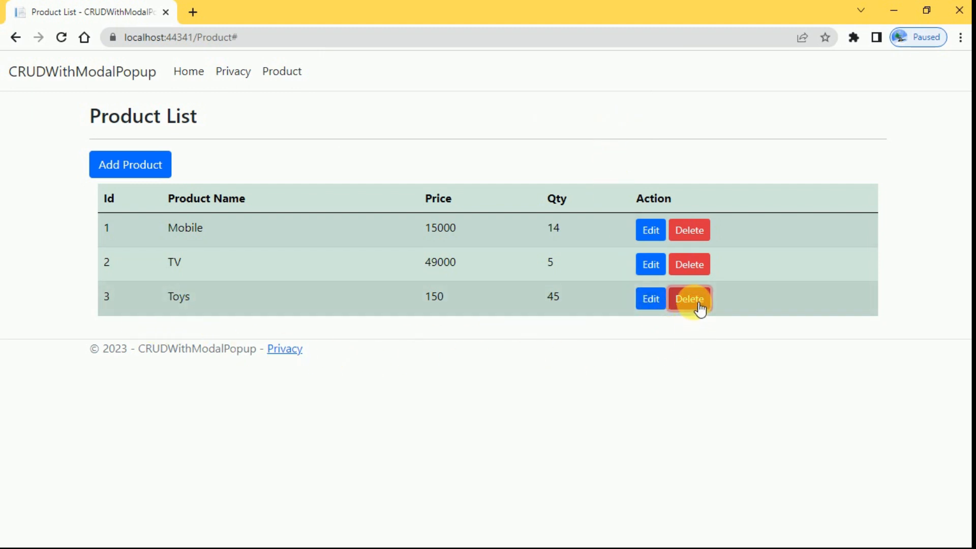
left_click(688, 299)
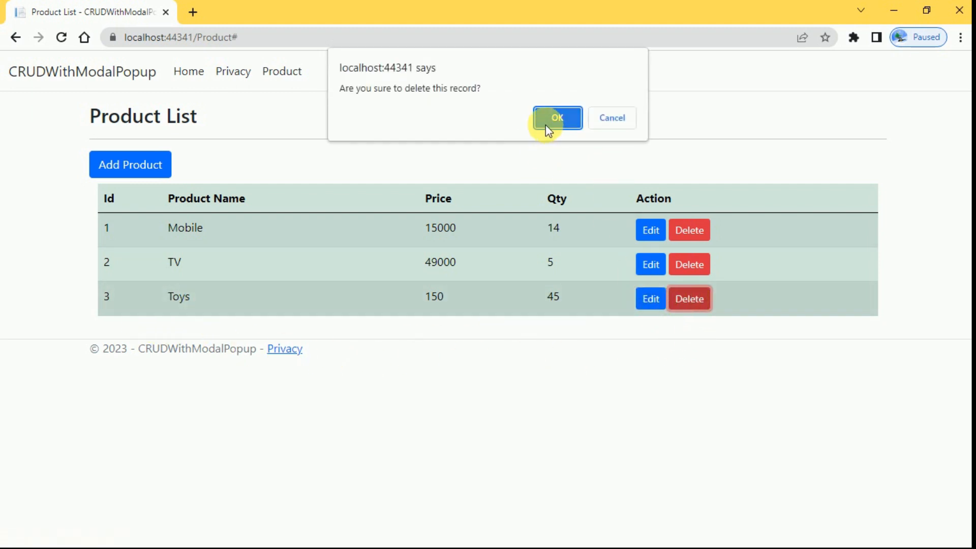
left_click(556, 118)
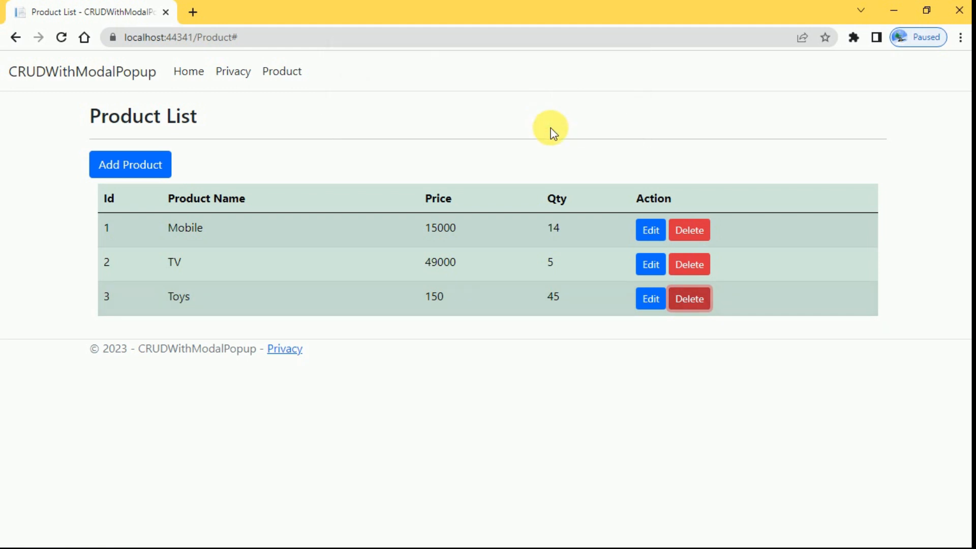
left_click(688, 299)
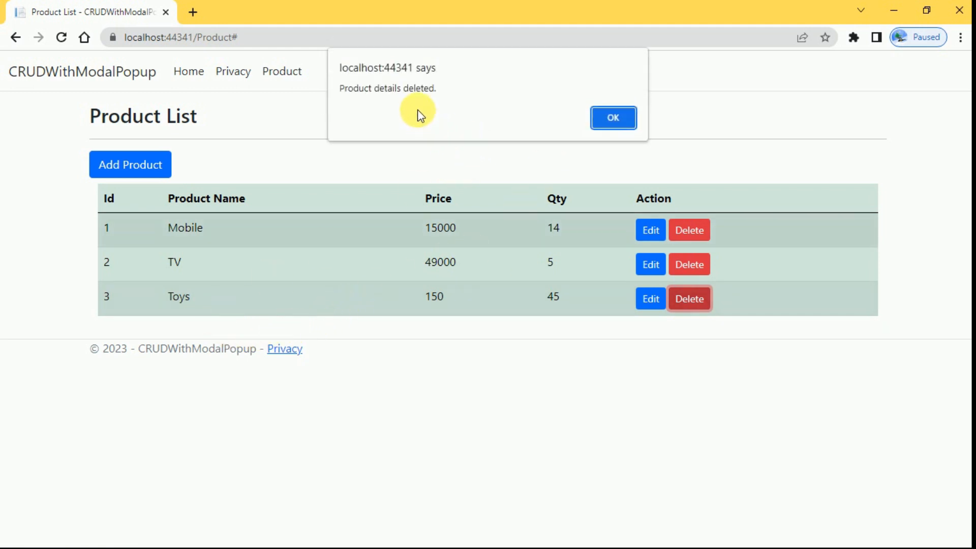
left_click(612, 117)
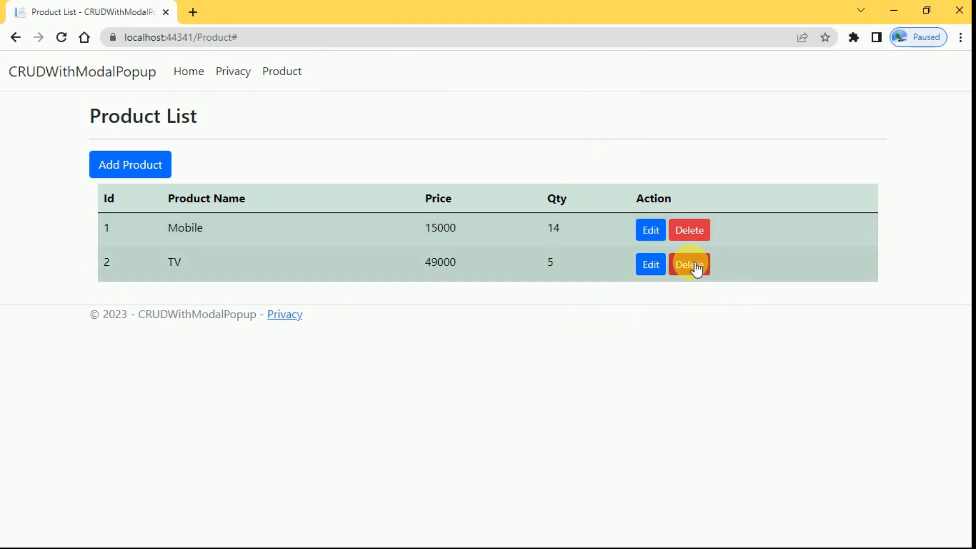
- Delete the TV product, confirming the prompt and dismissing the 'Product details deleted.' alert
left_click(690, 264)
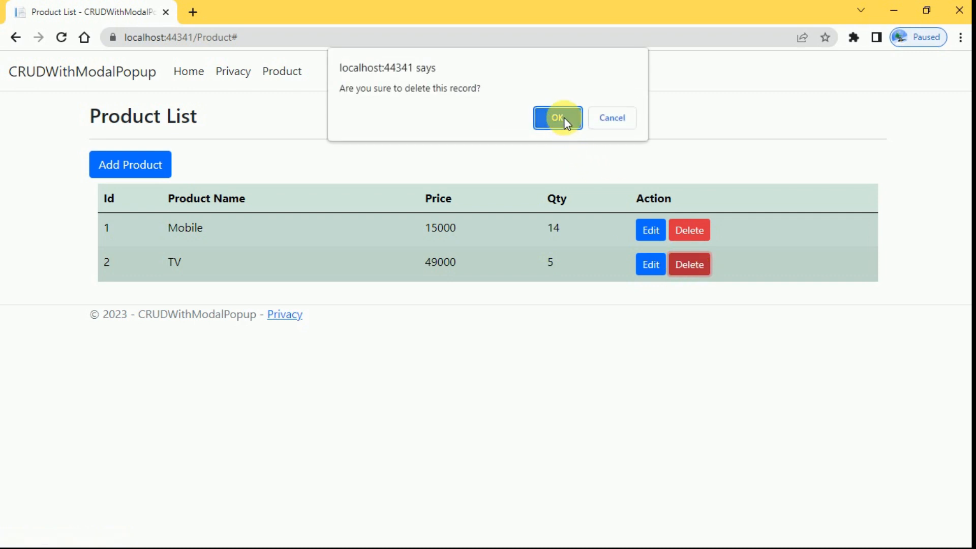
left_click(557, 118)
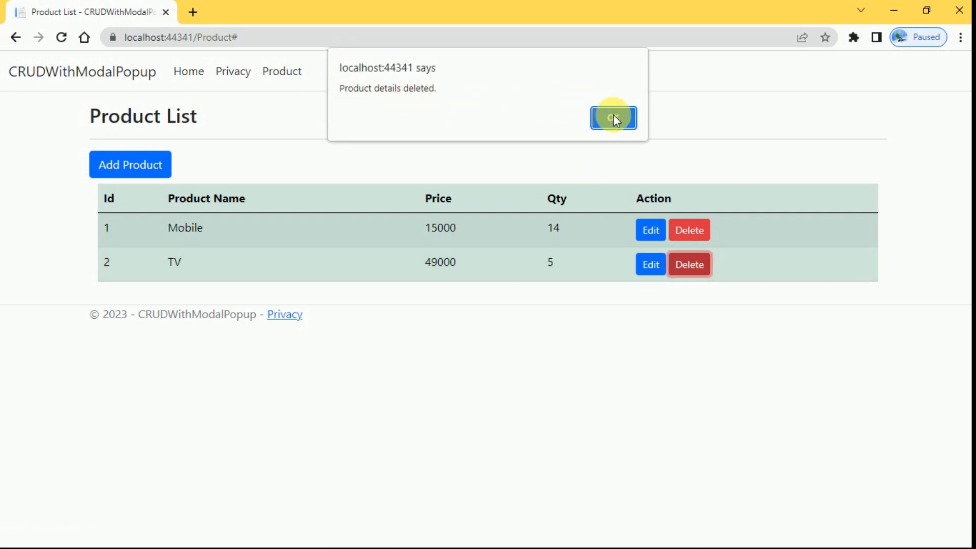
left_click(613, 118)
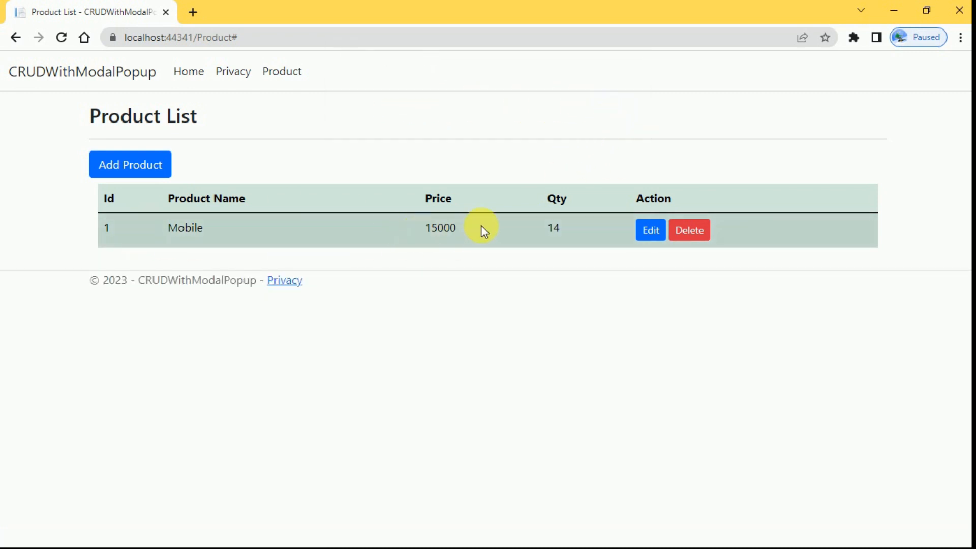
mouse_move(651, 318)
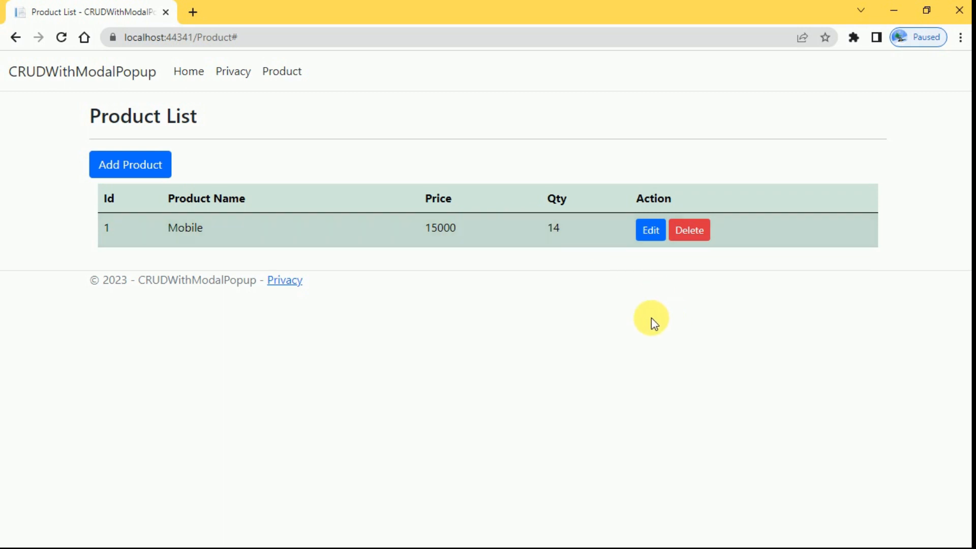
mouse_move(626, 311)
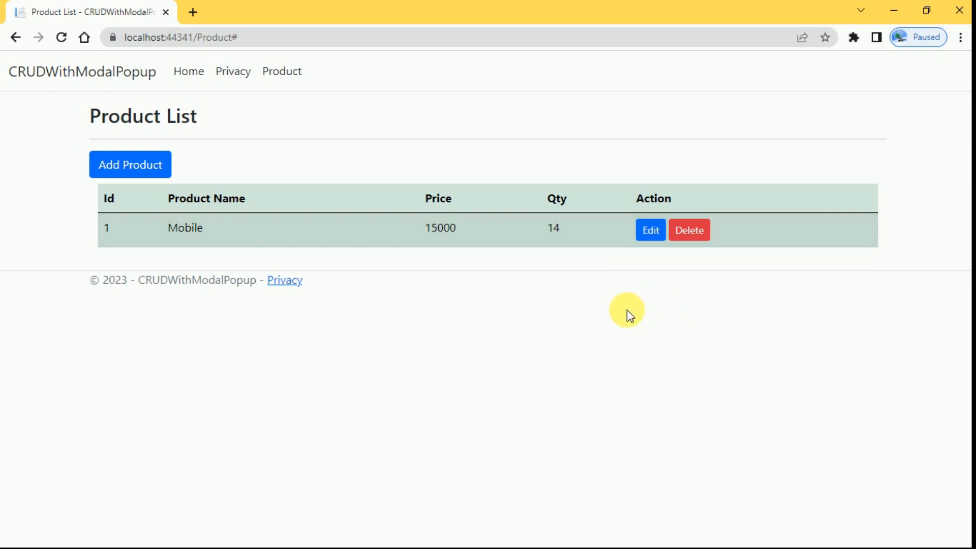
mouse_move(625, 310)
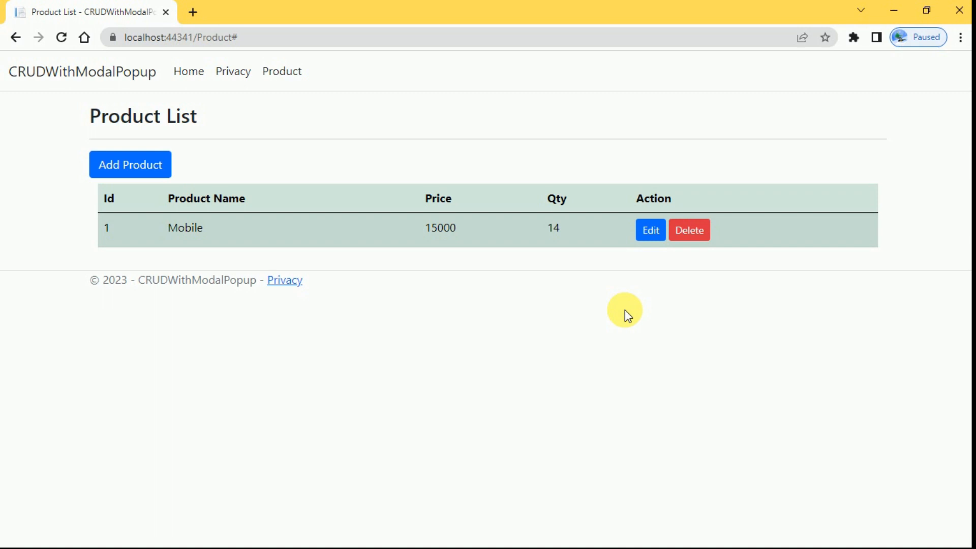